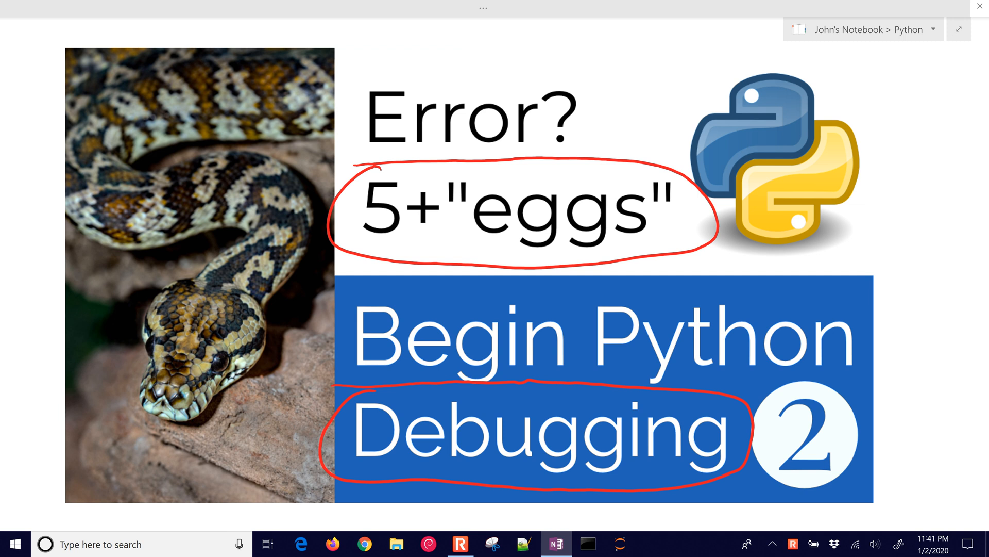
Circle OneNote steps 1–4 in red pen and underline each step's key phrases.
scroll("down", 3)
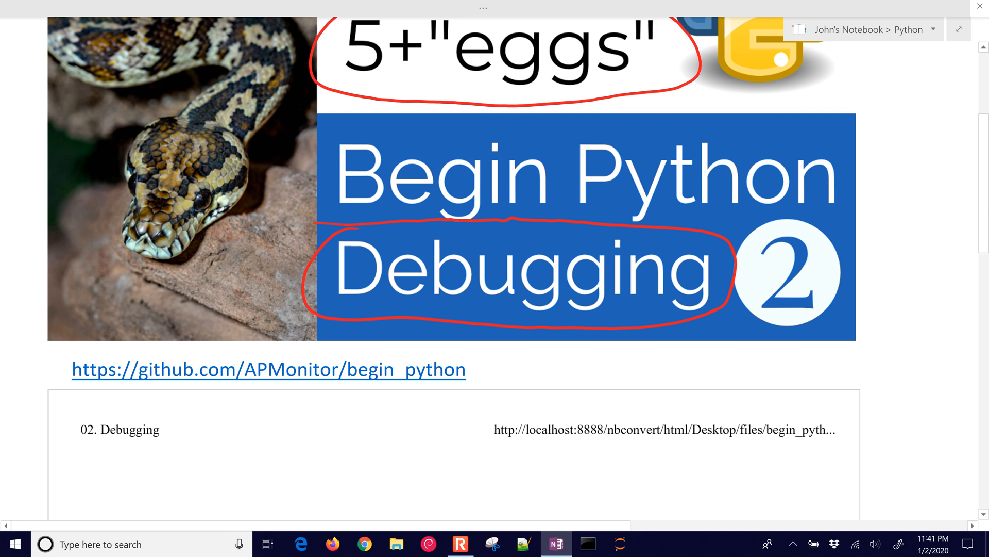
scroll("down", 3)
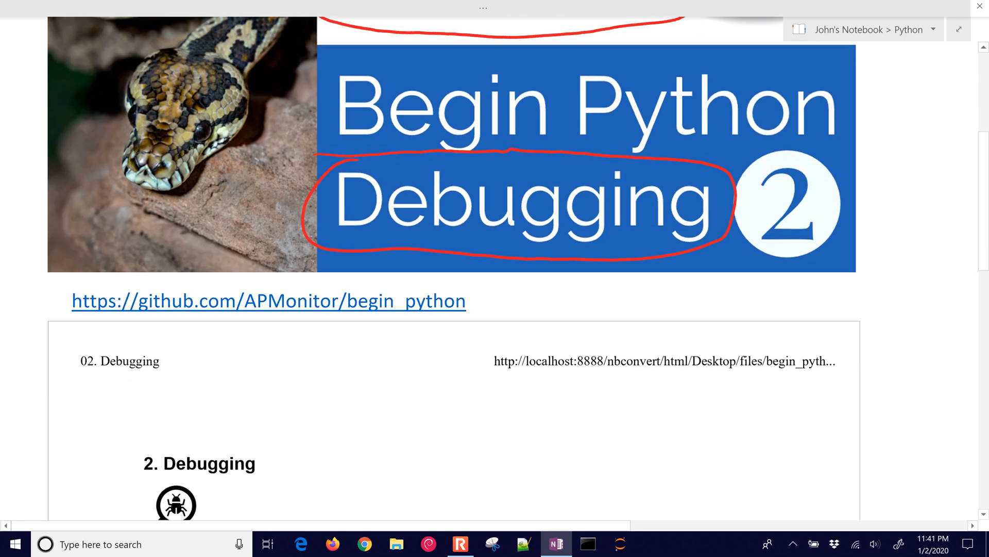
scroll("down", 3)
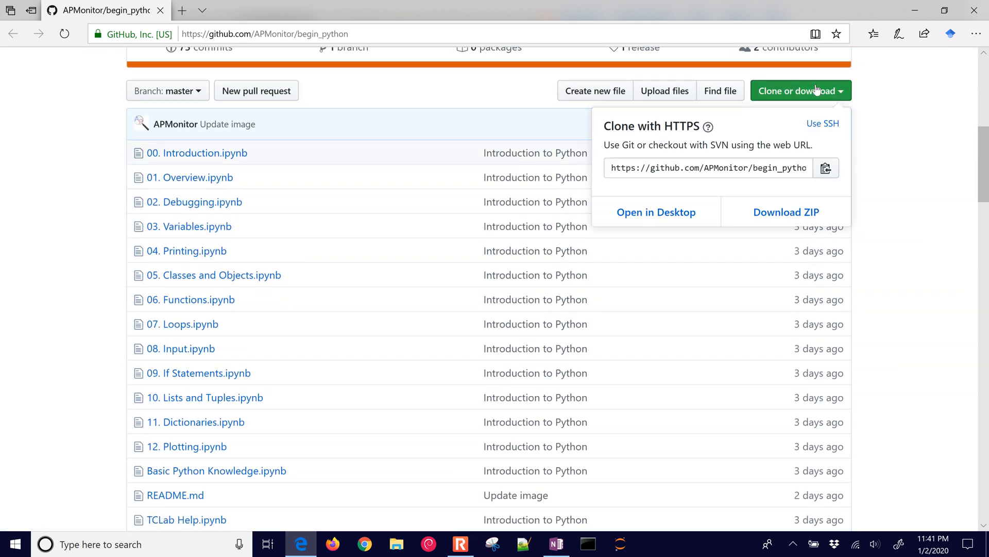
mouse_move(258, 67)
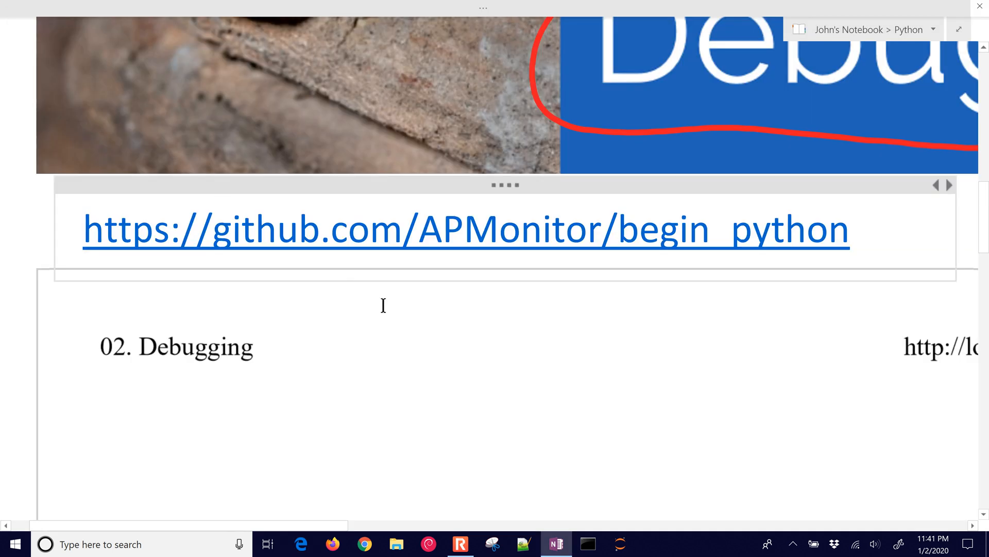
scroll("down", 3)
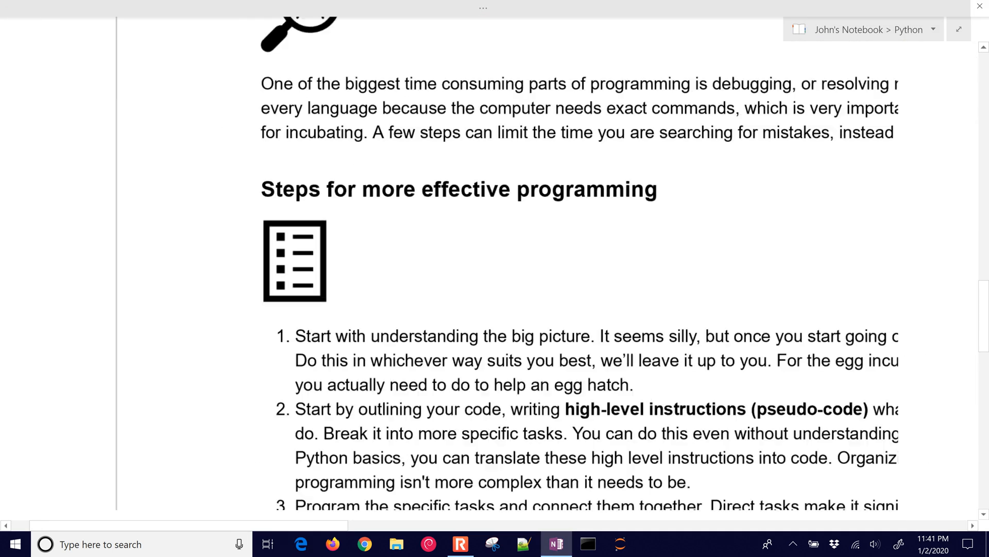
scroll("up", 3)
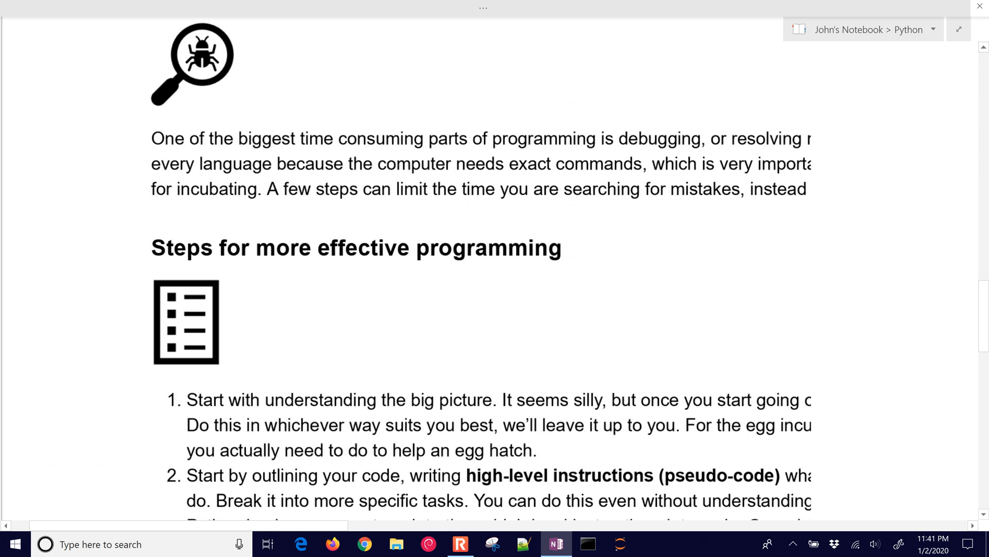
scroll("down", 3)
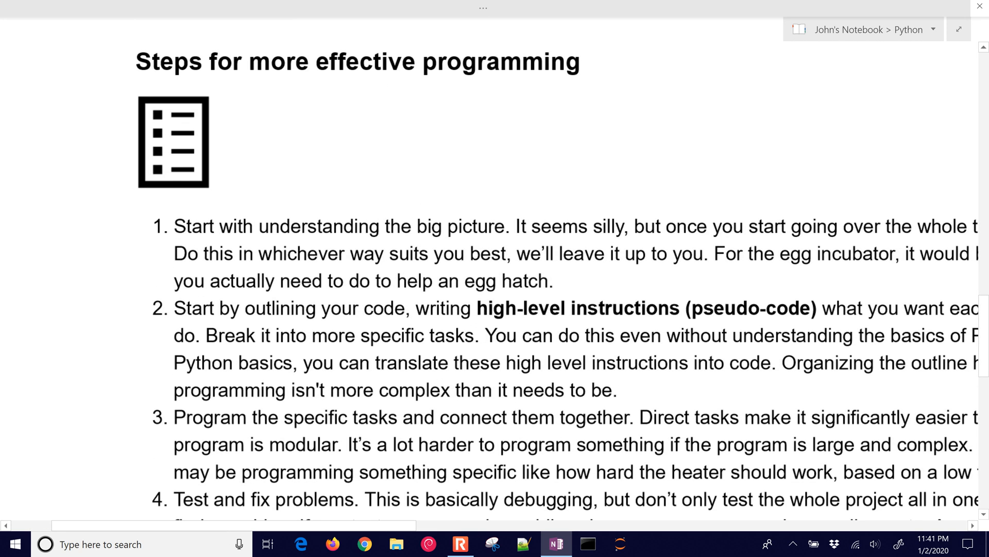
scroll("down", 3)
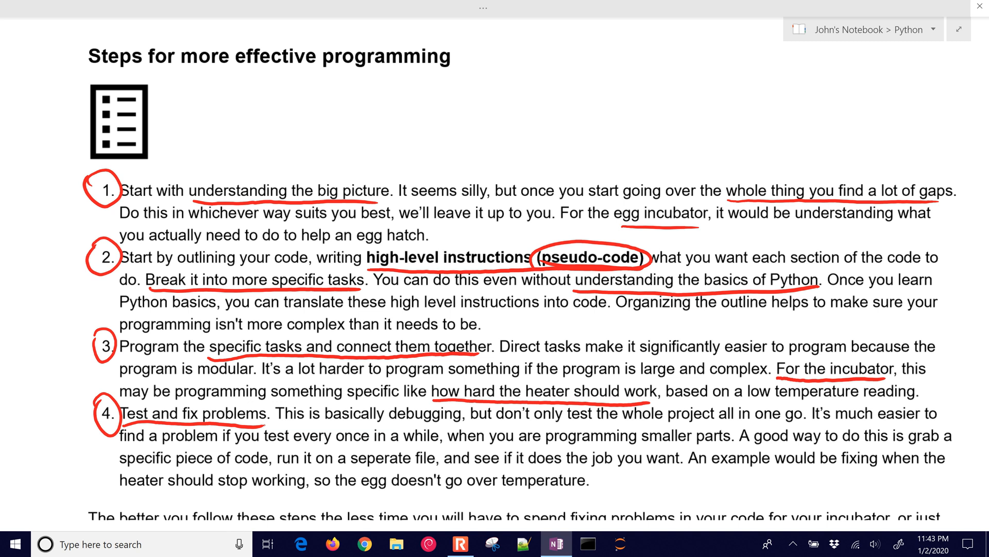
Draw a red bracket beside steps 1–3, scroll to Activity, and open Windows search.
scroll("up", 3)
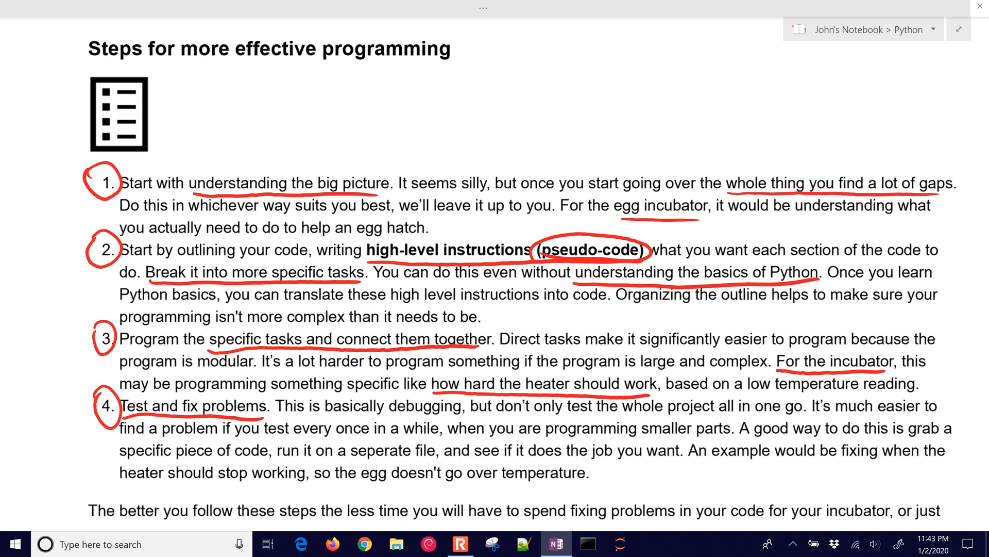
scroll("down", 3)
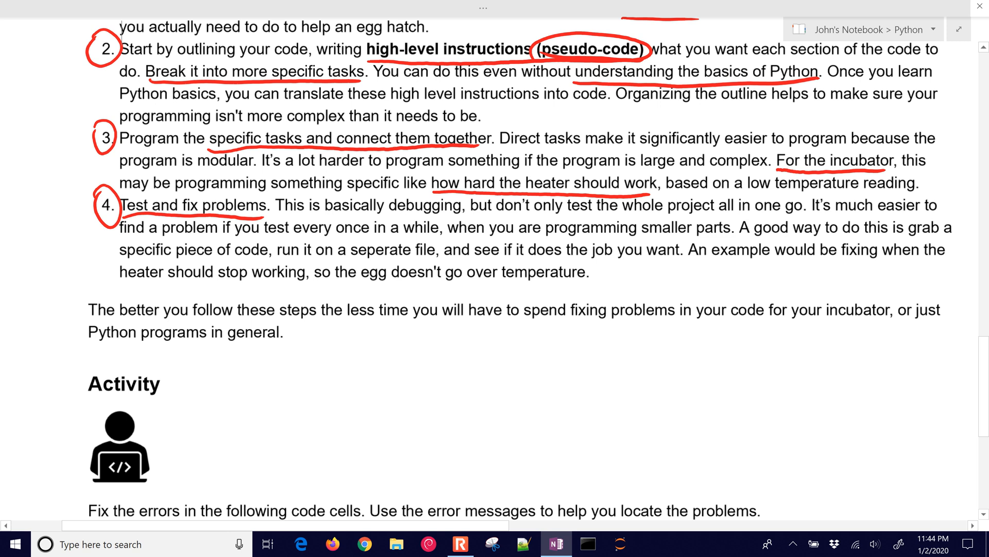
scroll("up", 3)
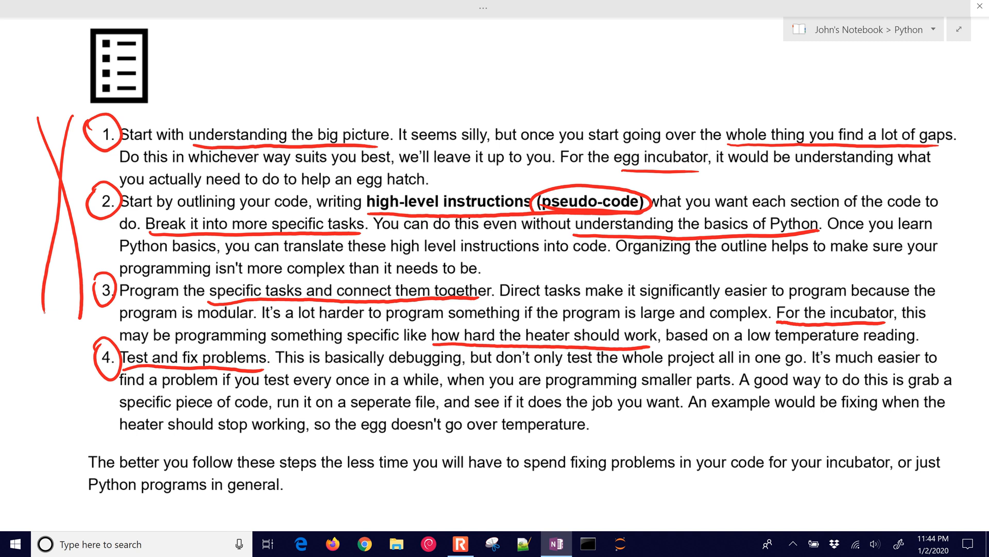
scroll("down", 3)
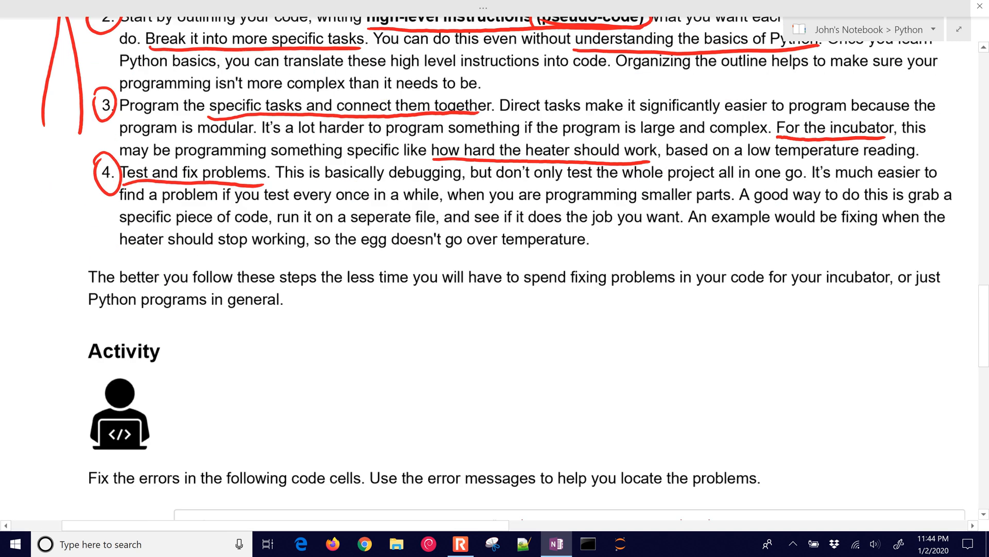
scroll("down", 3)
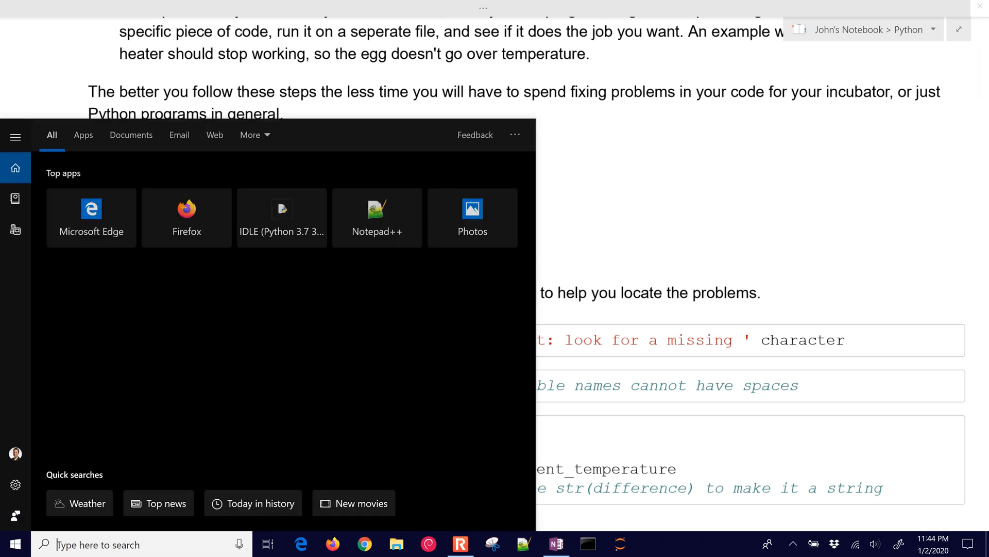
Launch Jupyter Notebook and open 02. Debugging.ipynb from Desktop > begin_python.
type("jupyter")
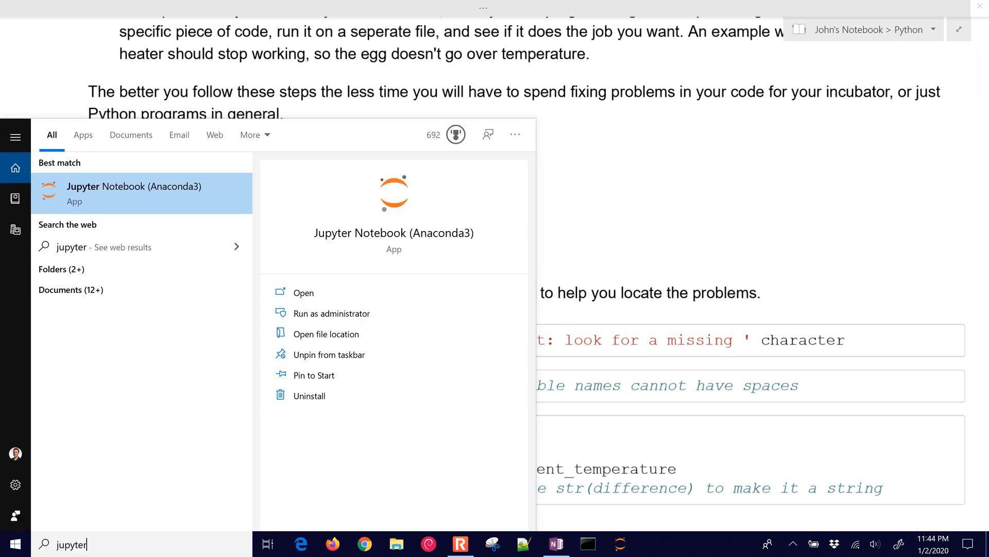
left_click(303, 292)
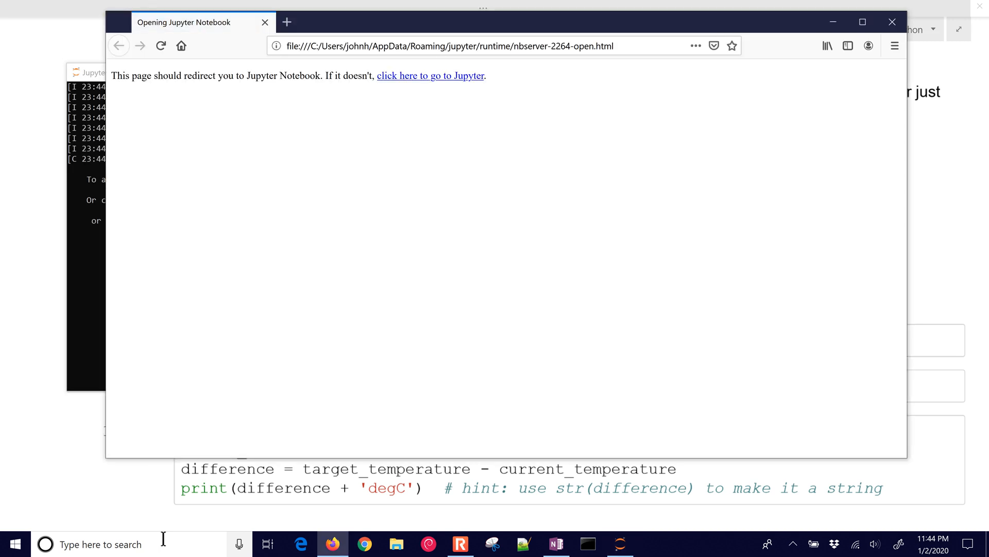
left_click(430, 75)
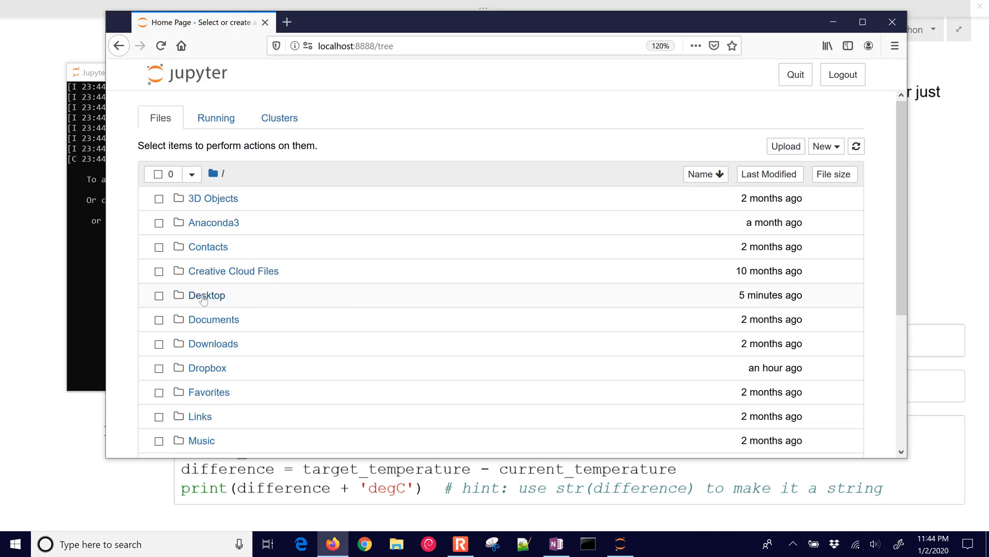
left_click(206, 294)
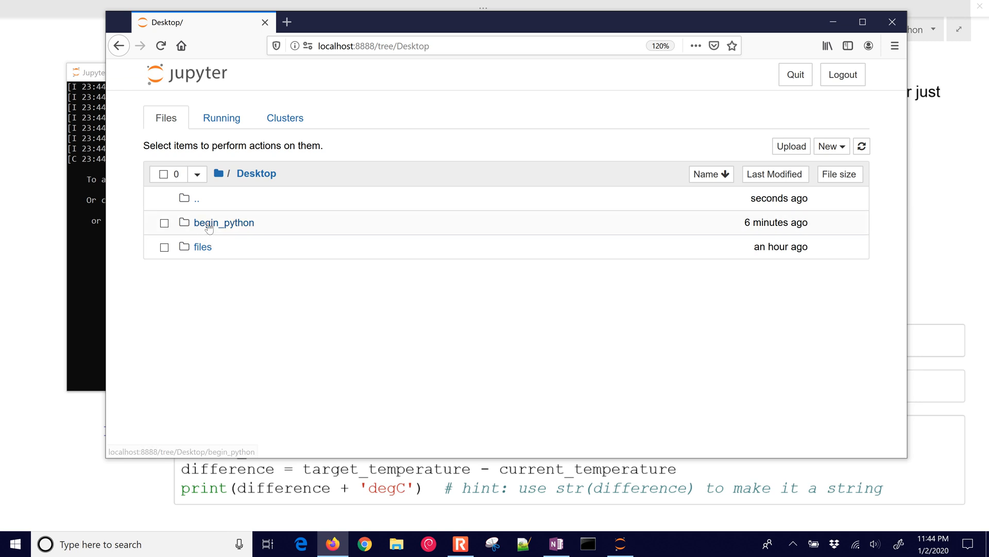
left_click(223, 222)
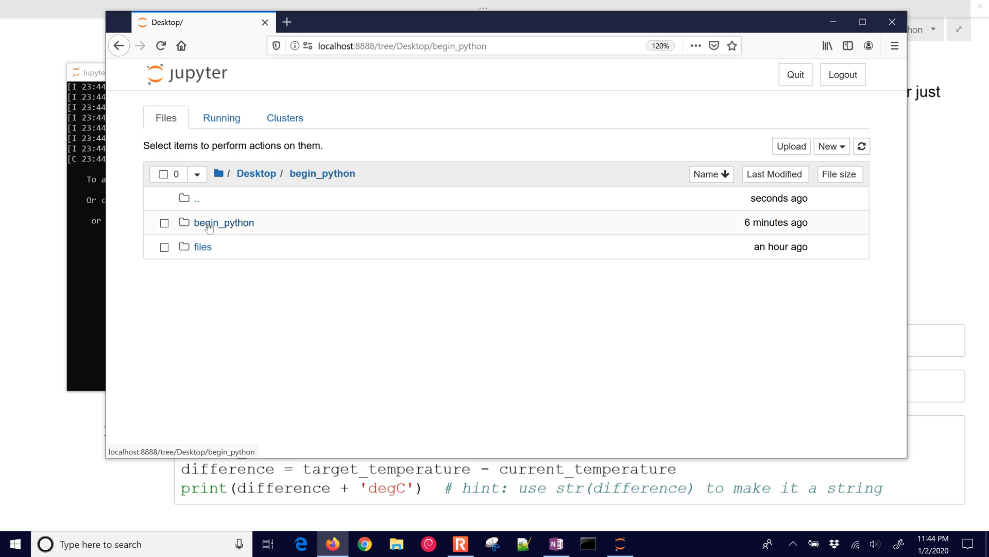
left_click(224, 222)
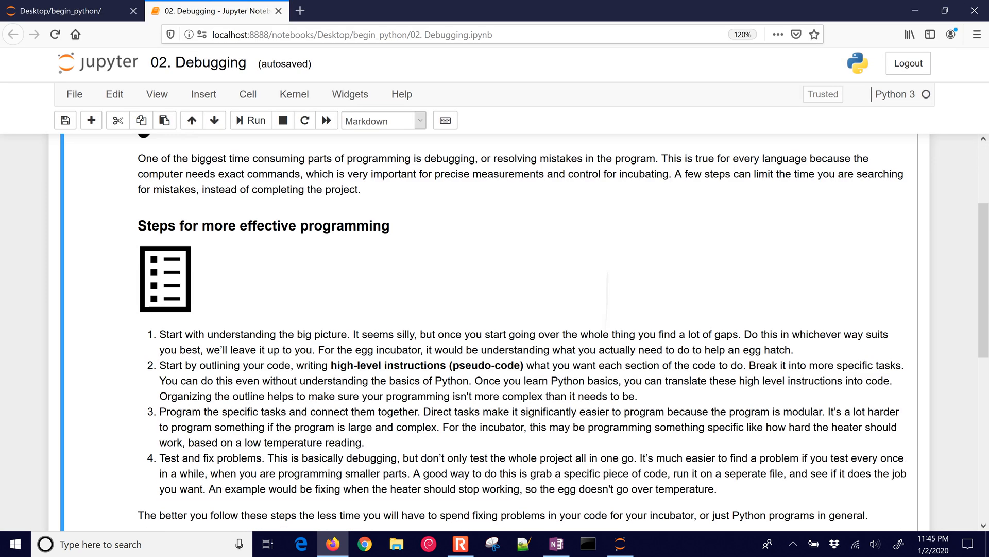
Scroll to the Activity section and run the first code cell, revealing a SyntaxError.
scroll("down", 3)
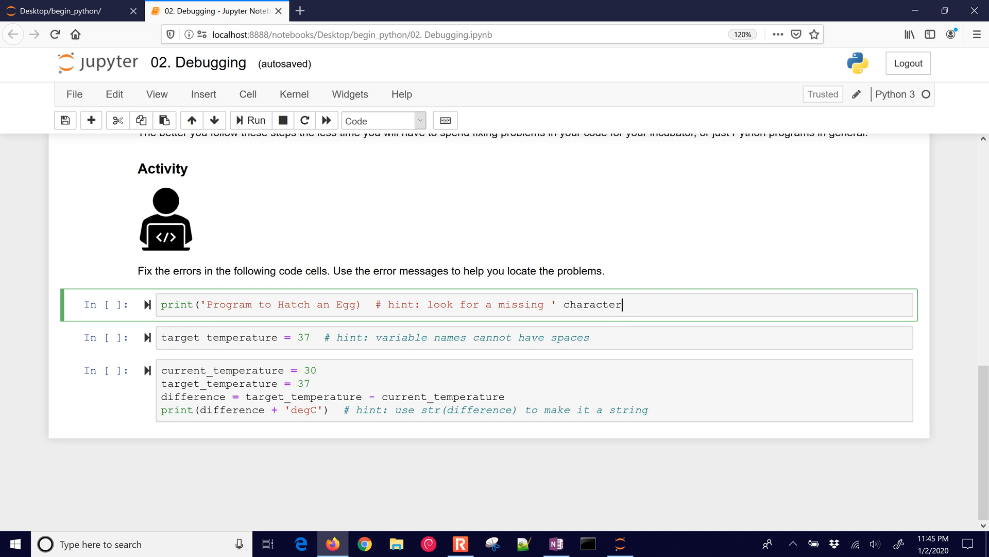
left_click(250, 120)
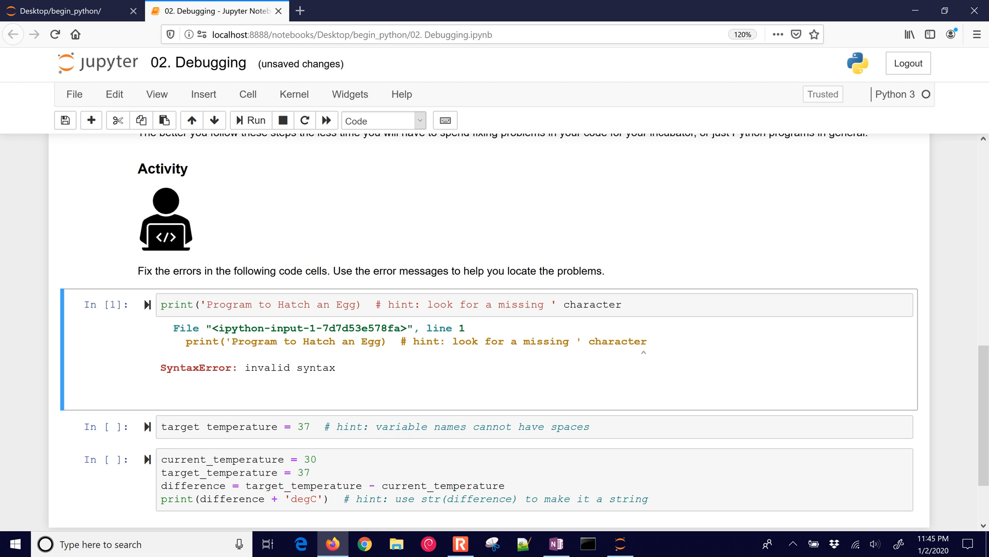
mouse_move(332, 382)
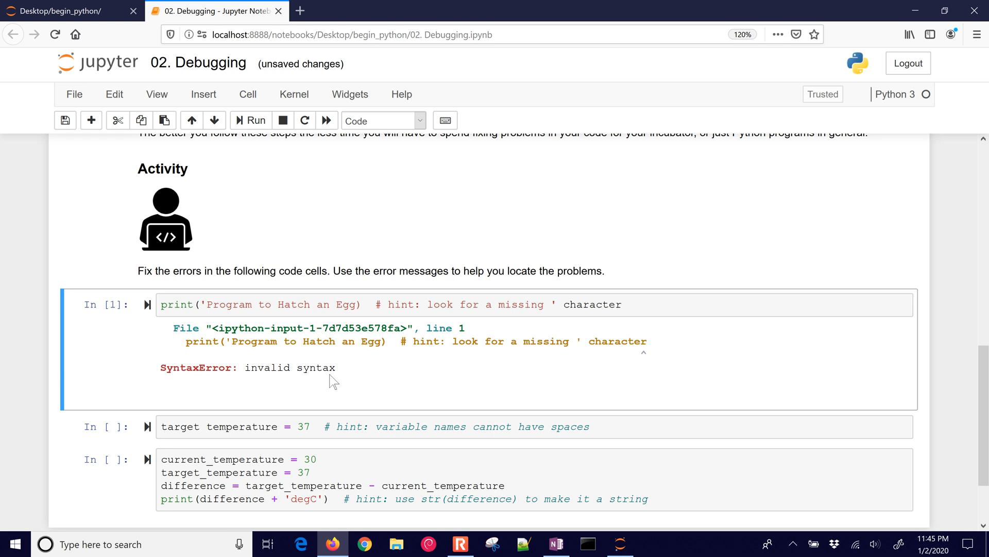
mouse_move(163, 367)
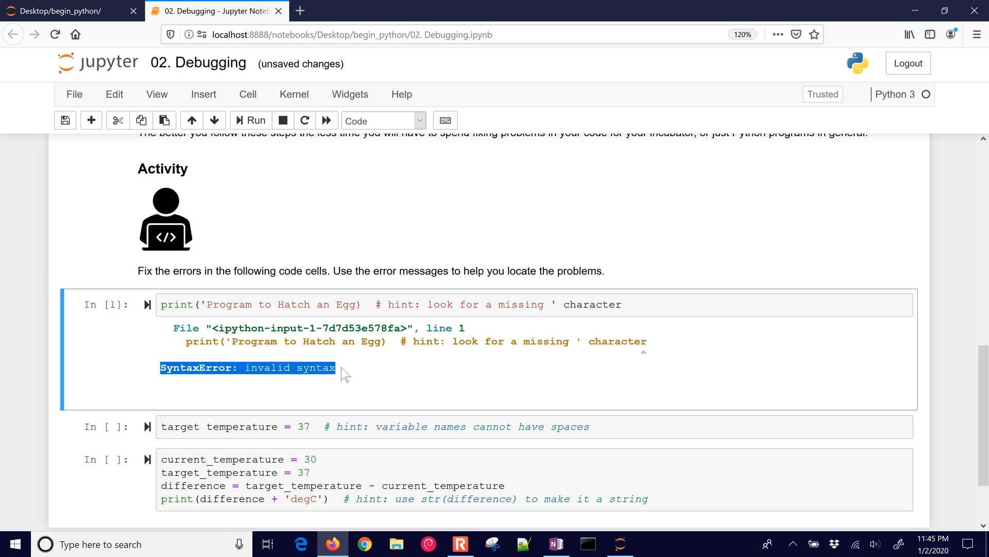
mouse_move(345, 373)
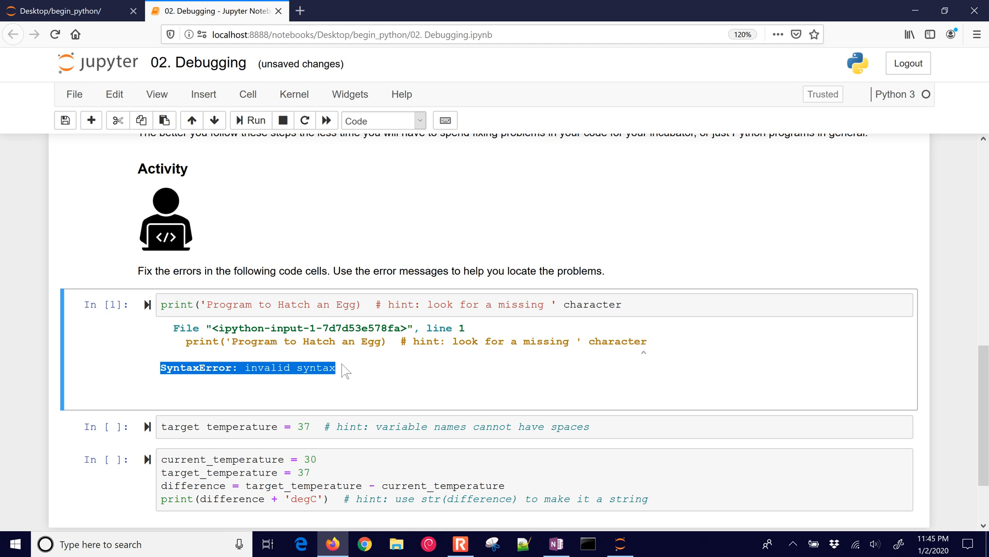
Add the missing closing quote after Egg, run the cell, then switch to double quotes.
left_click(378, 305)
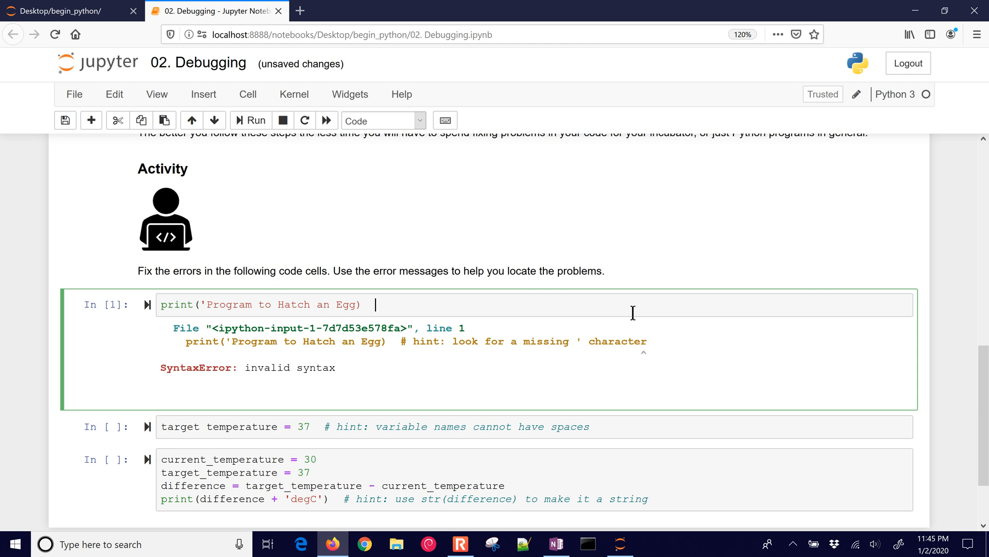
left_click(350, 304)
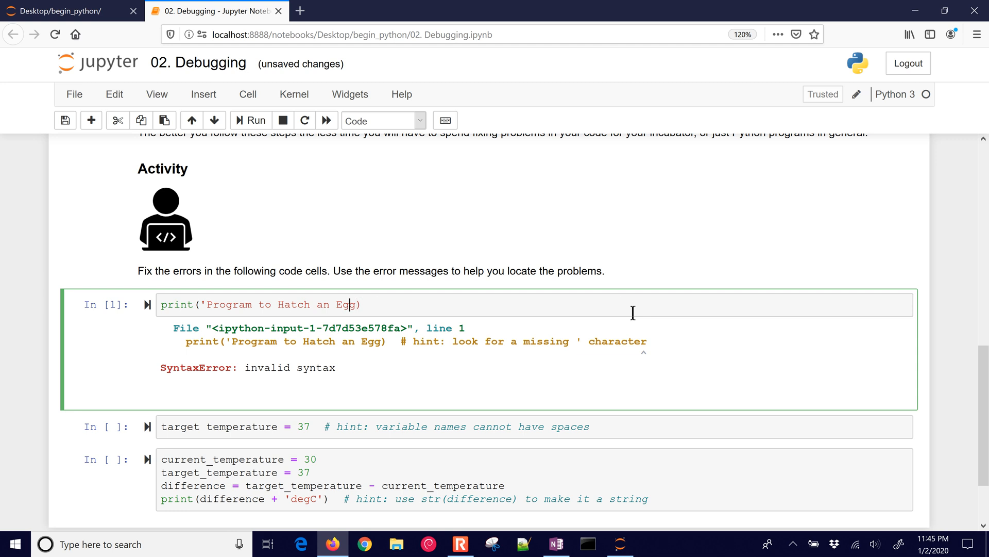
type("'")
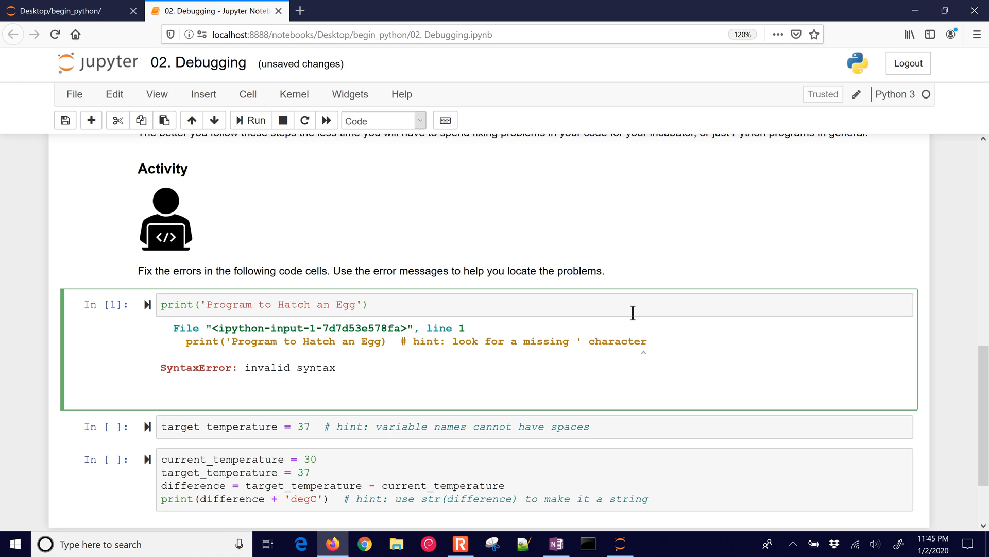
left_click(250, 121)
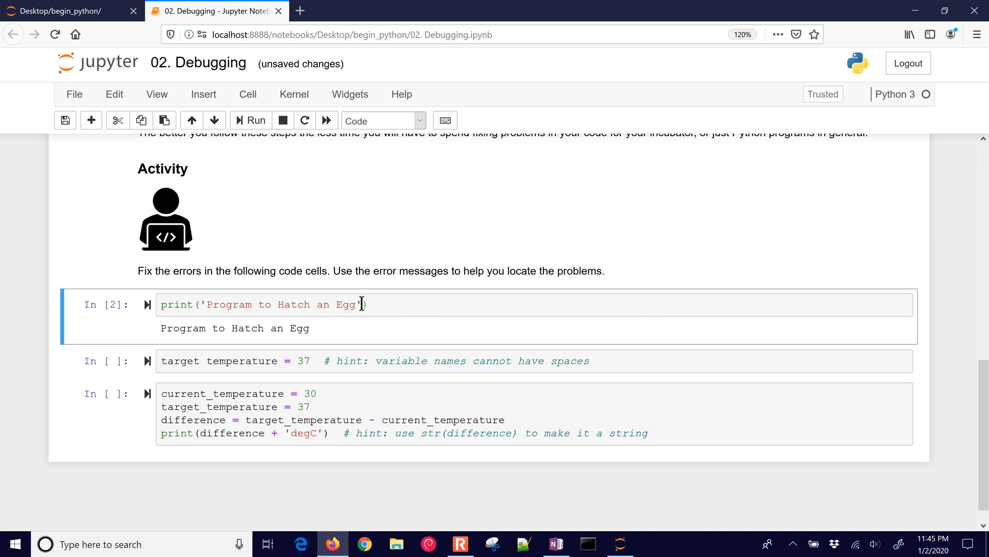
left_click(363, 304)
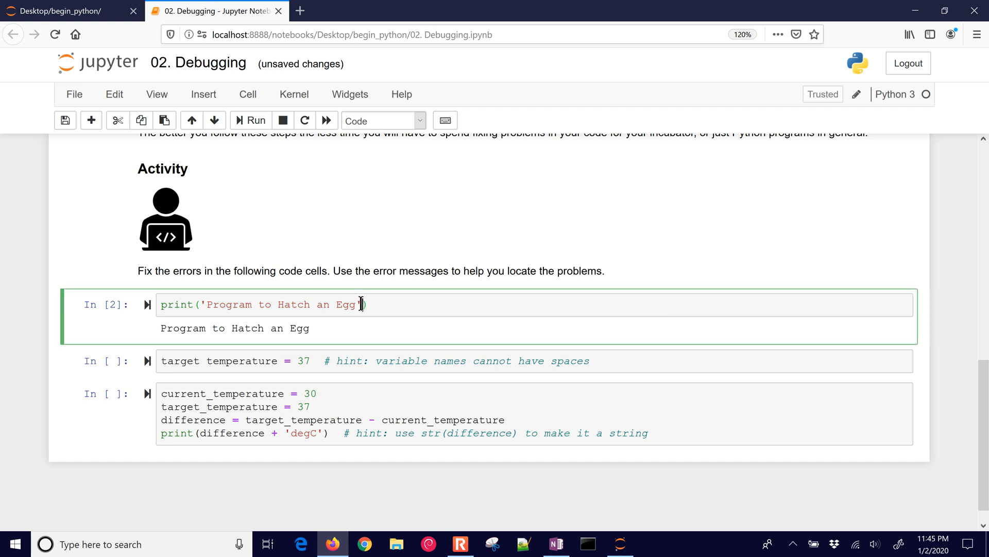
type("\"")
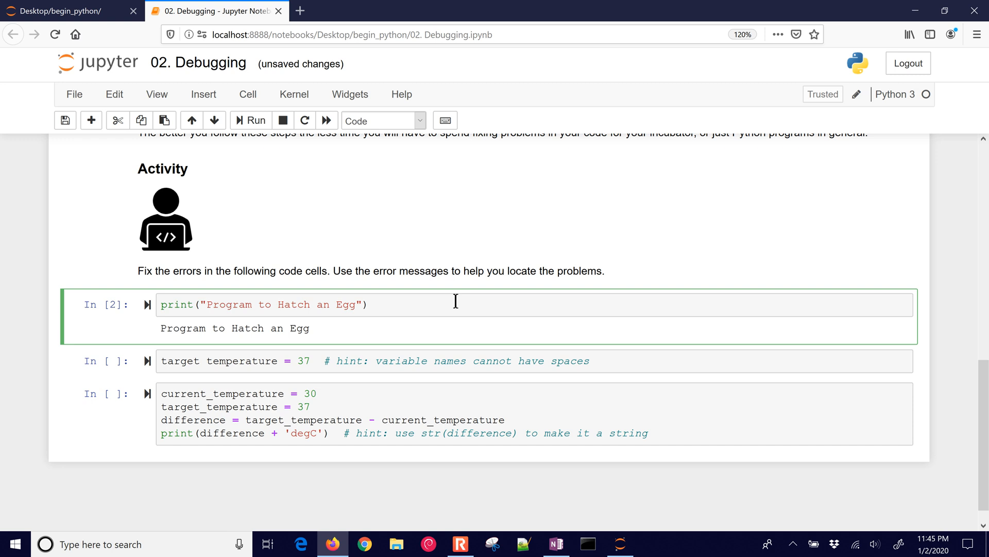
Change the first cell to print "Program to Hatch a Chicken's Egg", then run the temperature cell.
left_click(250, 120)
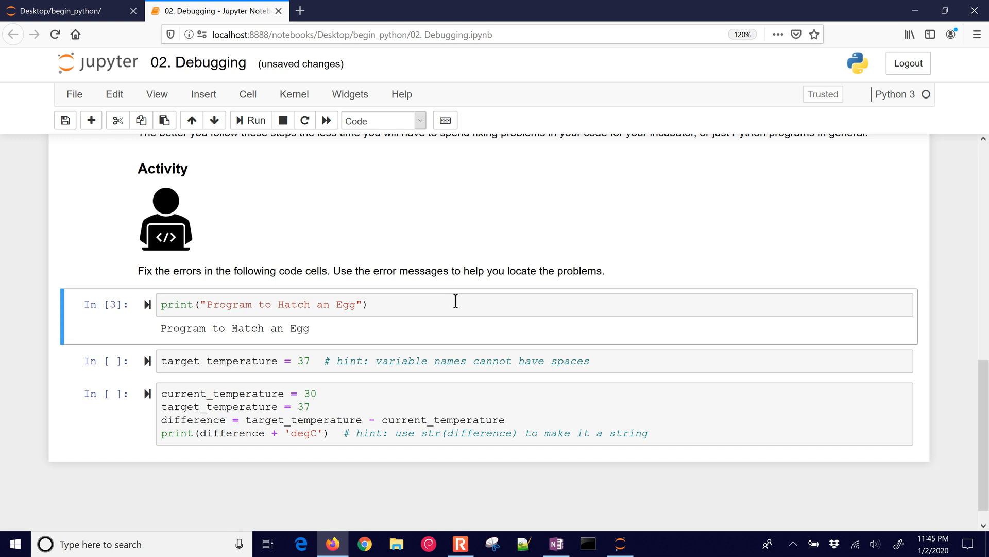
left_click(339, 305)
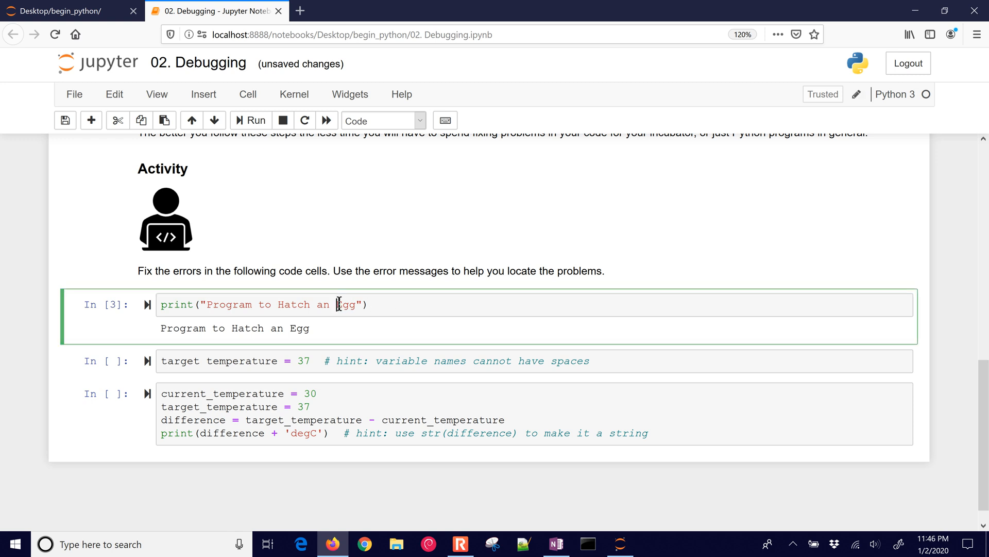
key("Backspace")
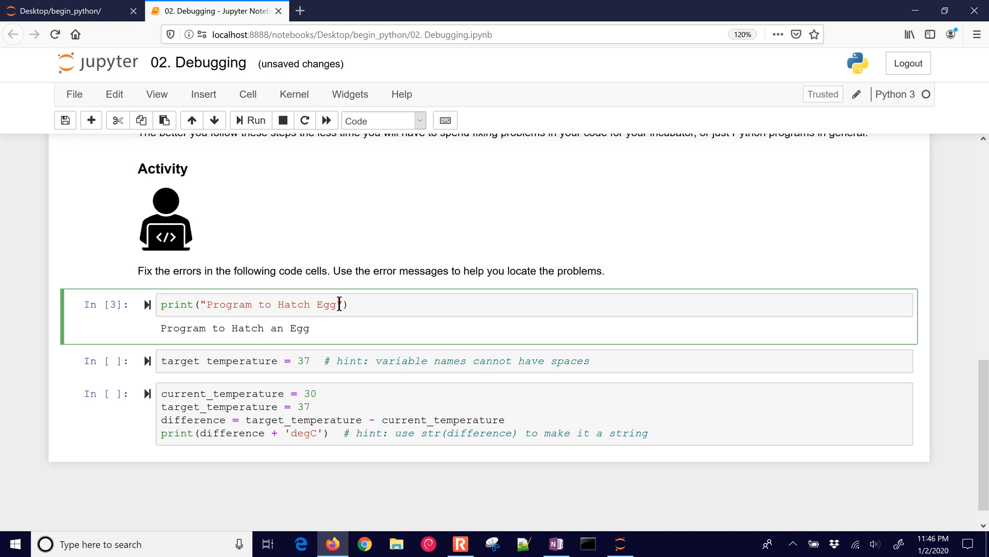
mouse_move(463, 300)
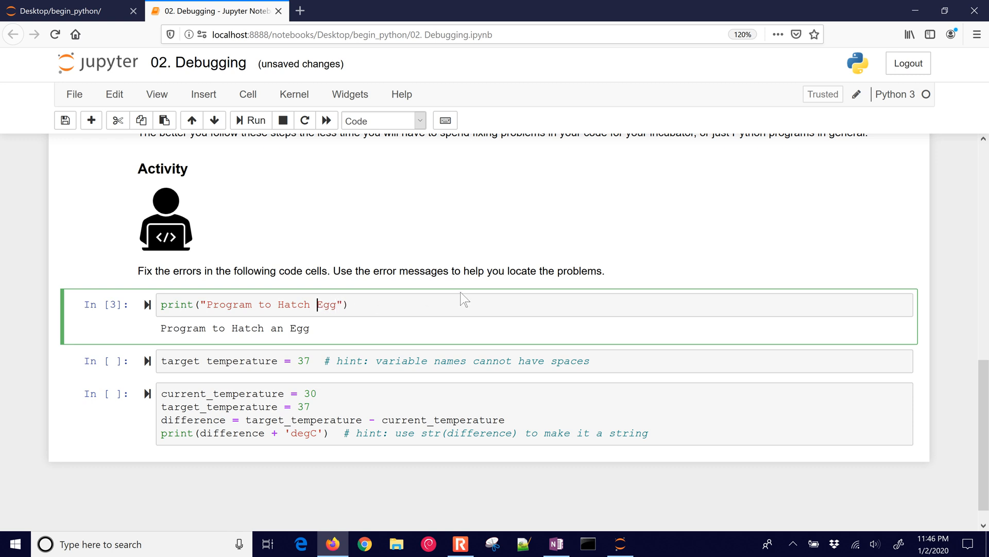
type("a Chicken's")
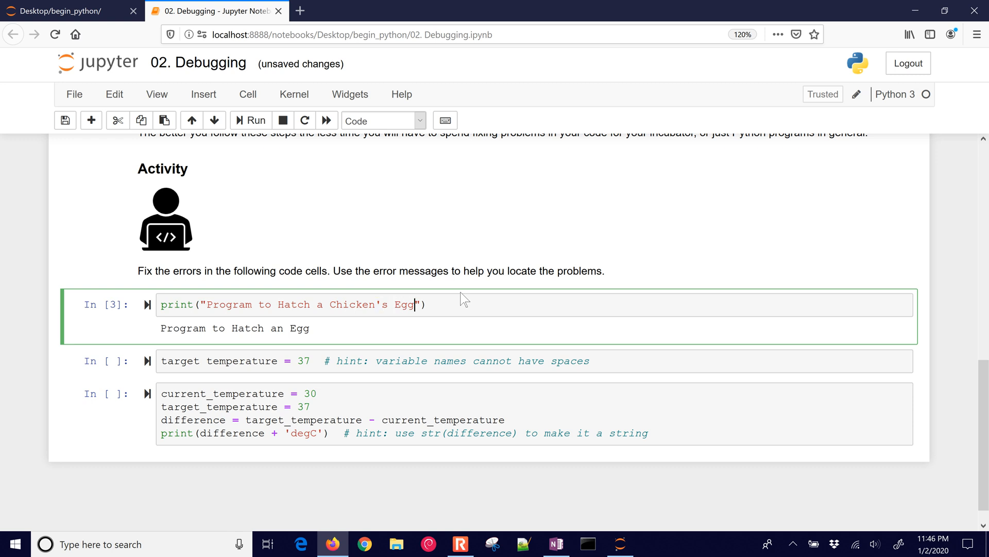
left_click(250, 121)
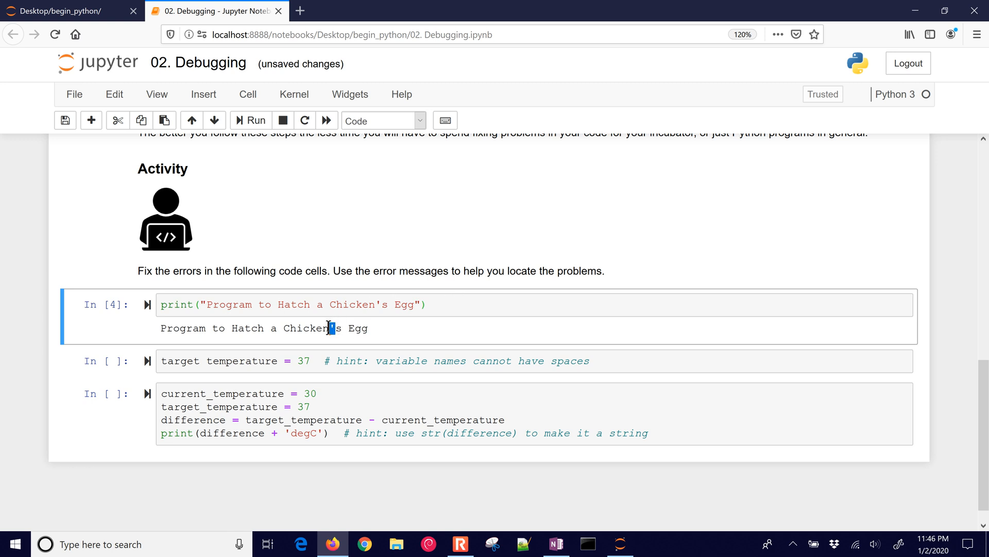
mouse_move(426, 346)
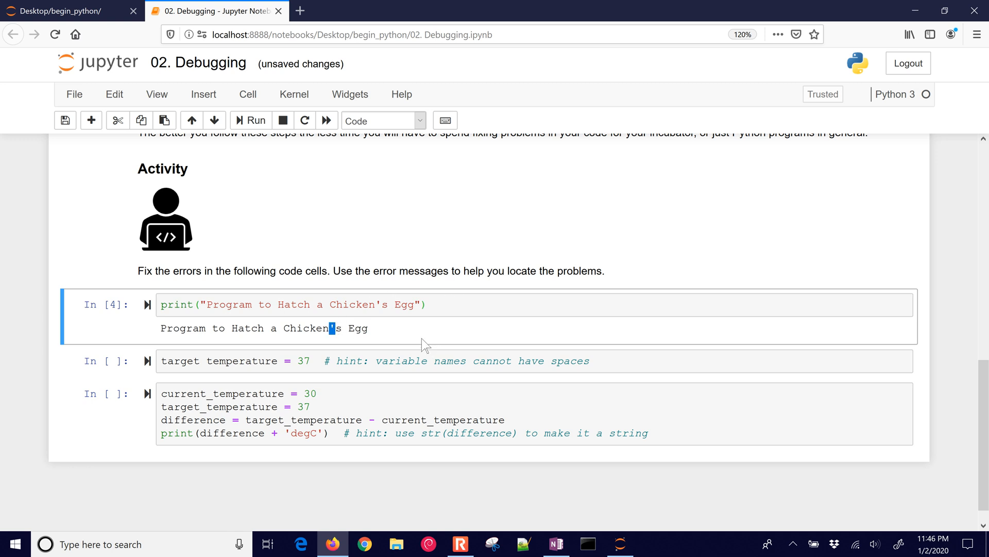
mouse_move(371, 335)
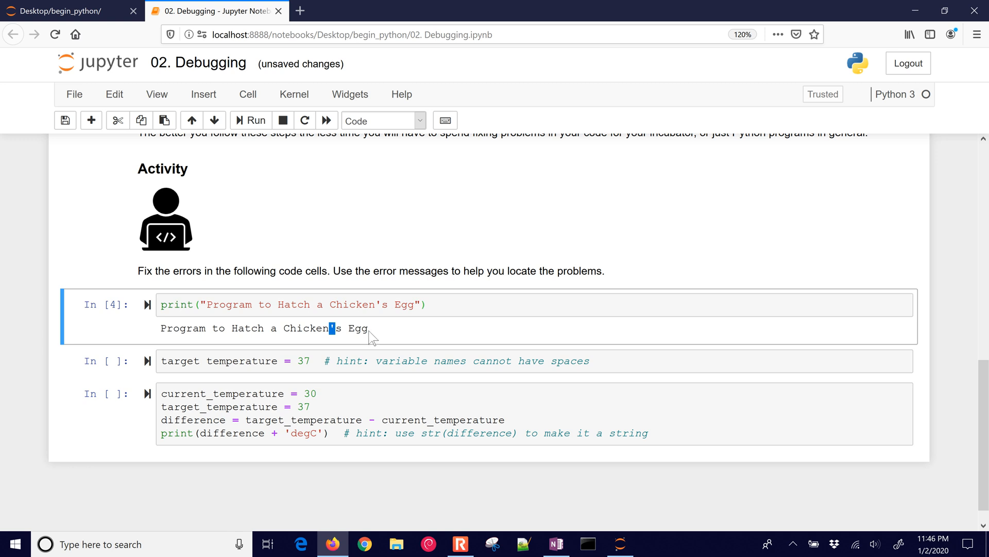
left_click(419, 304)
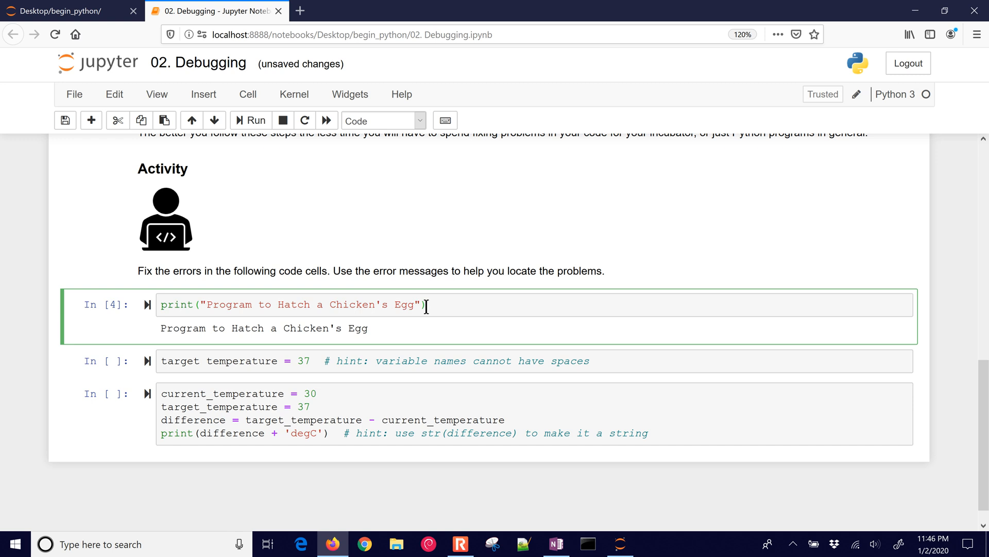
mouse_move(324, 360)
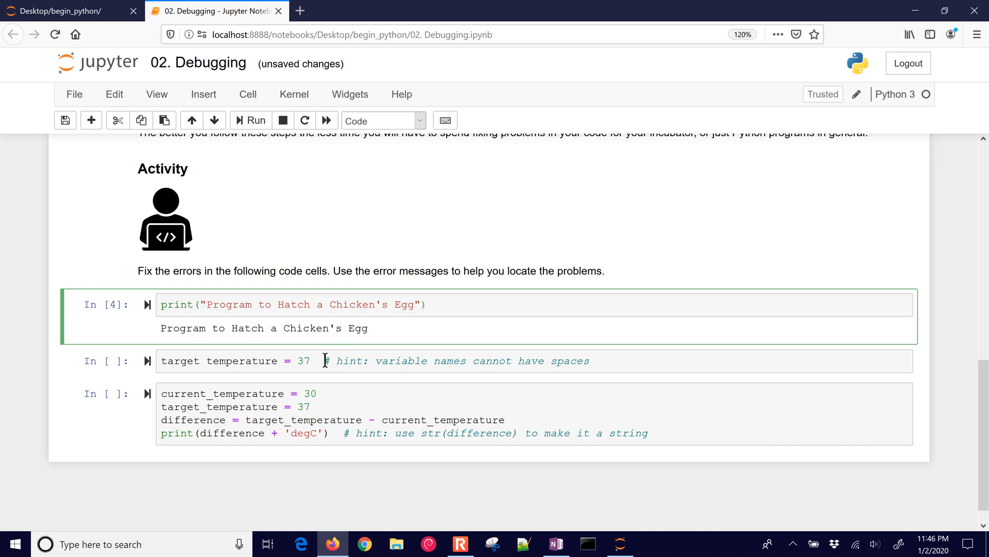
left_click(249, 121)
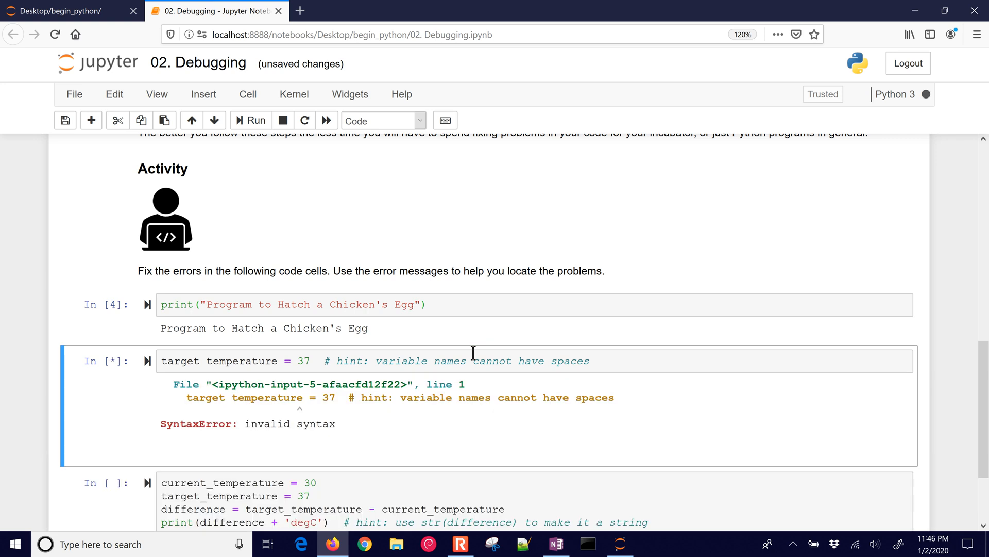
Change the second cell to print(target_temperature) and run it, outputting 37.
left_click(250, 121)
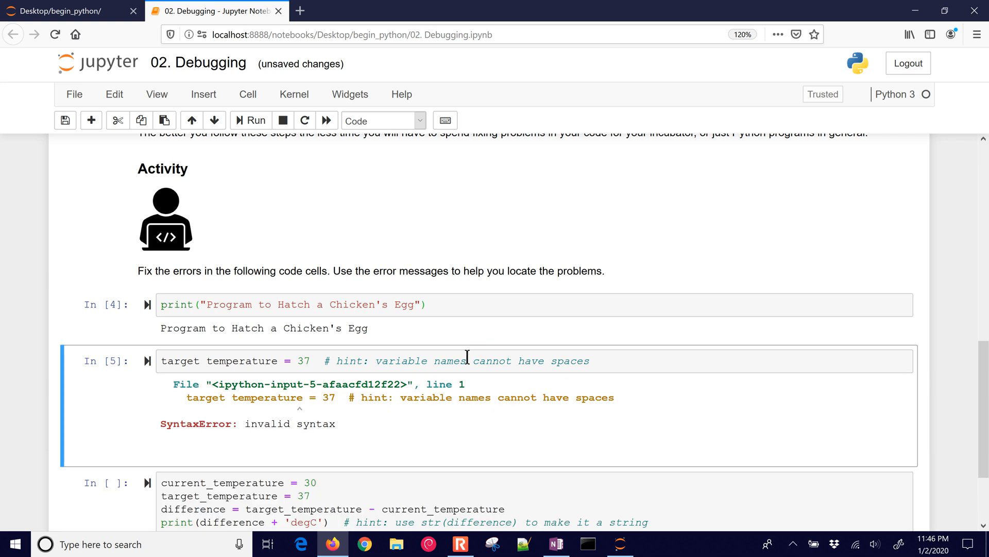
mouse_move(302, 413)
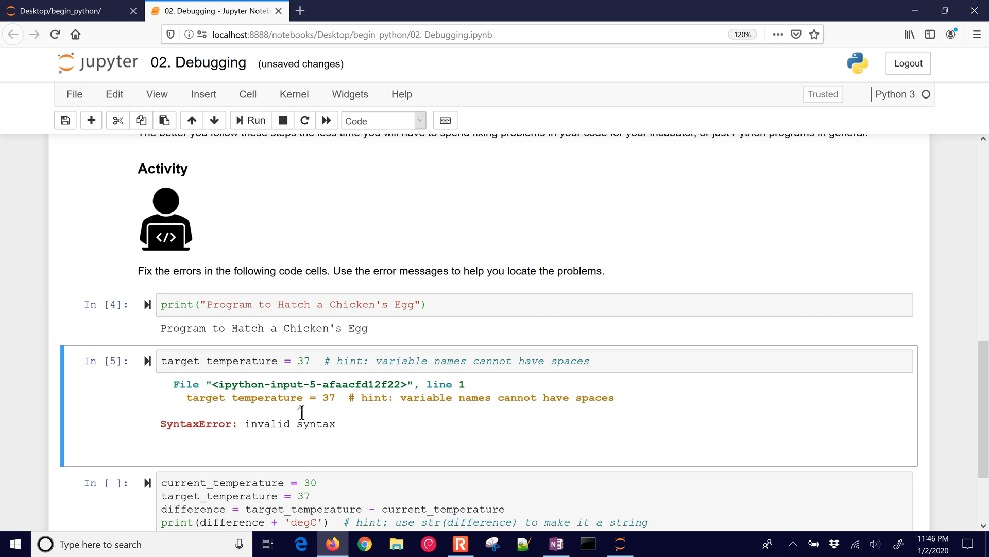
mouse_move(349, 431)
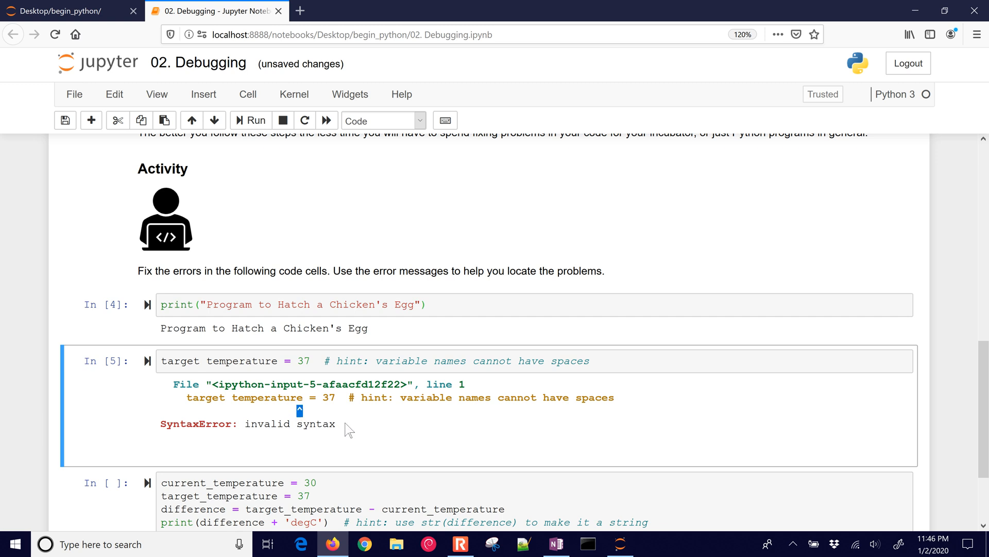
mouse_move(318, 424)
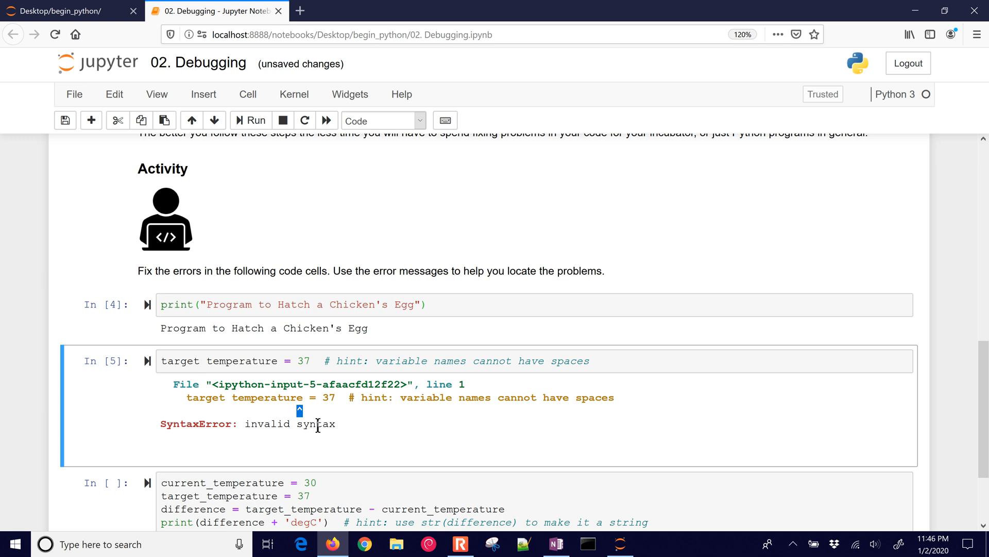
double_click(266, 424)
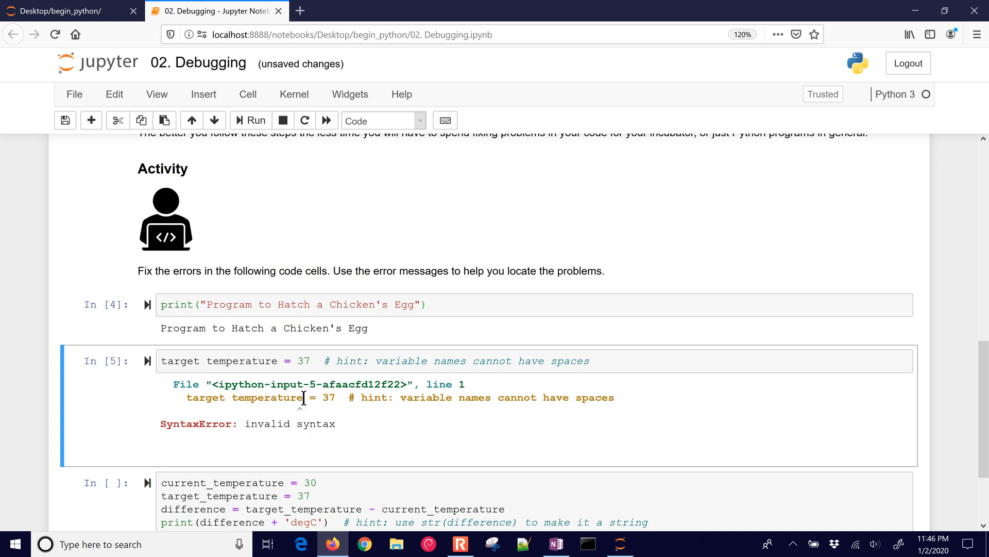
double_click(268, 397)
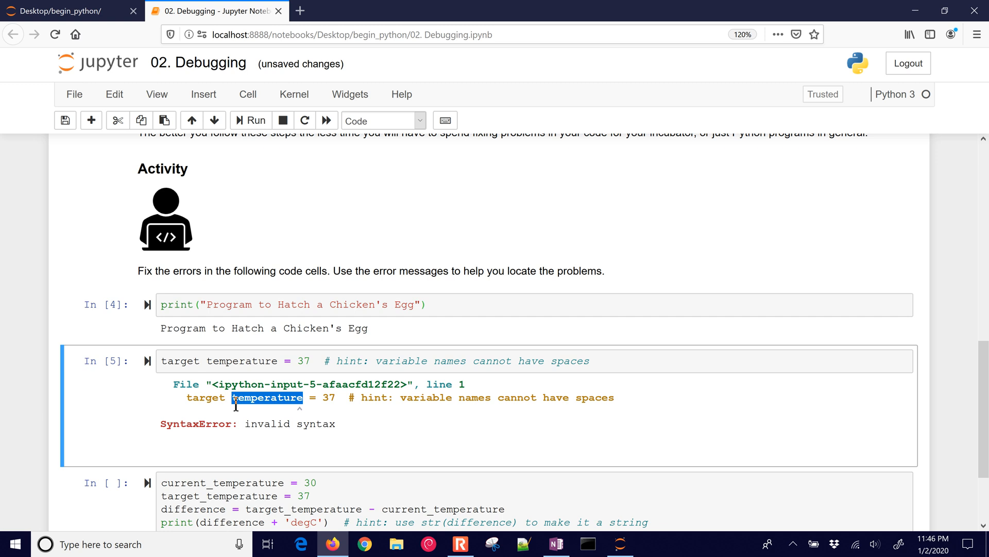
mouse_move(376, 356)
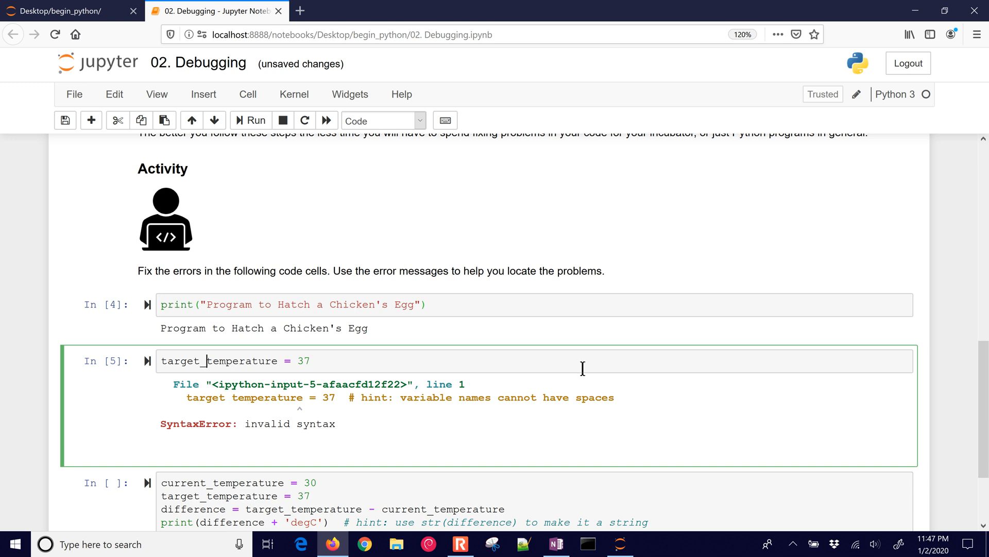
left_click(250, 120)
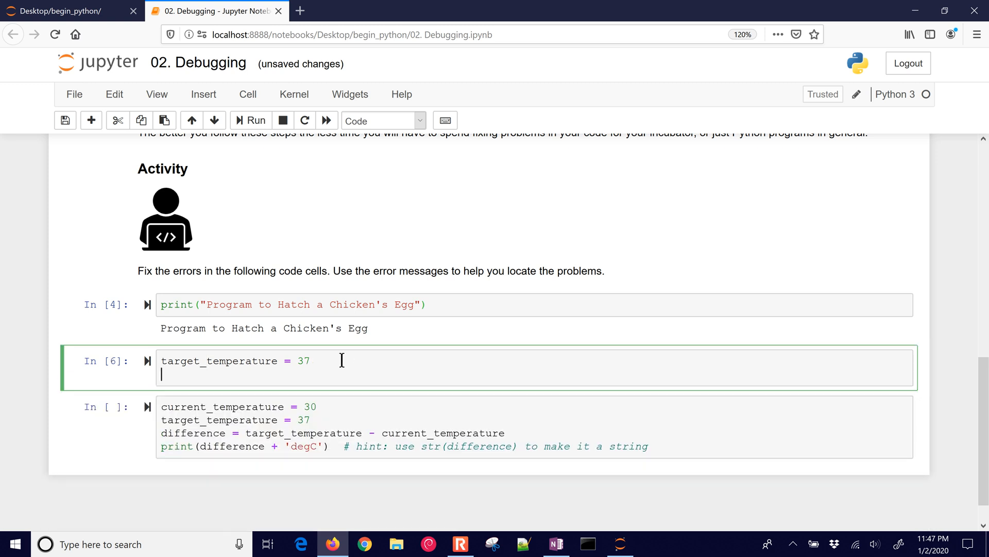
type("print(target")
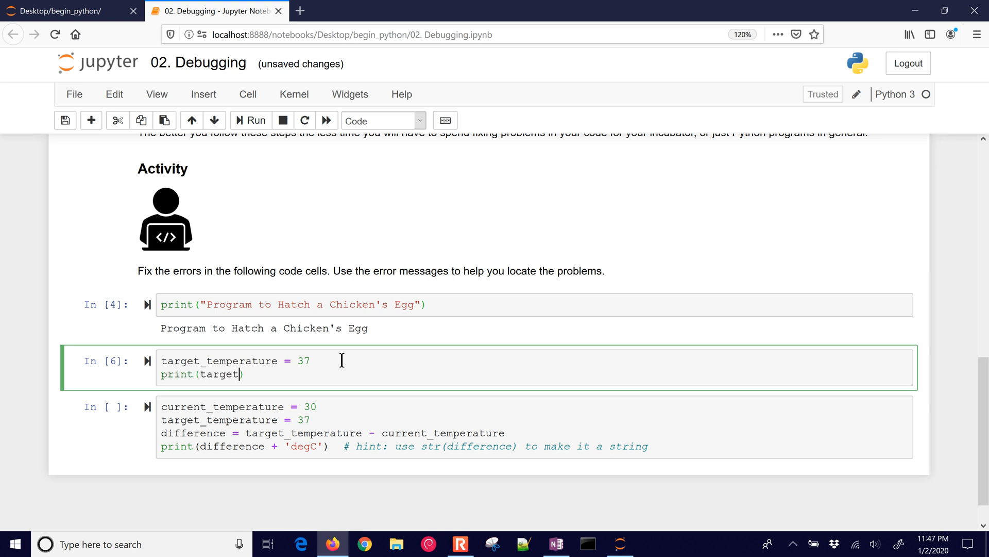
type("_temperature")
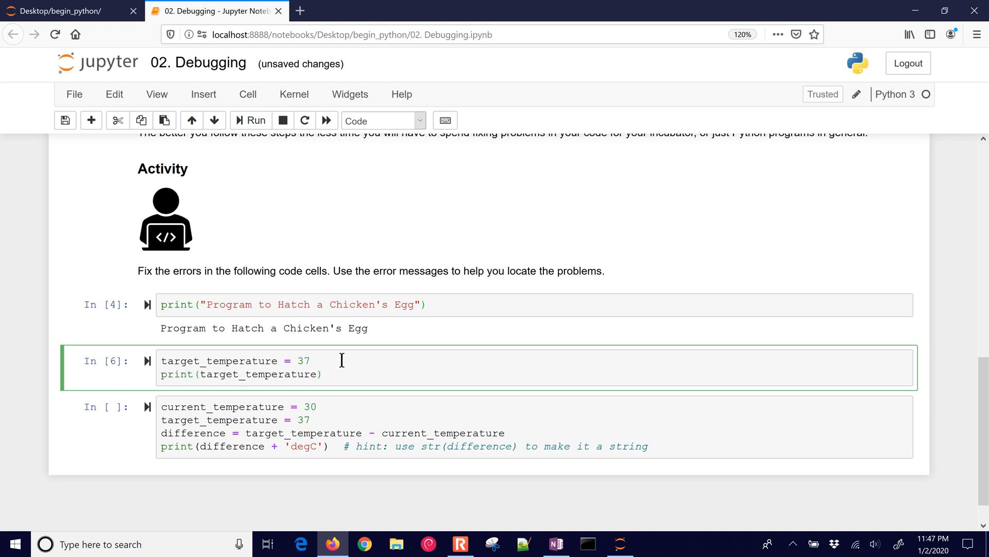
left_click(250, 121)
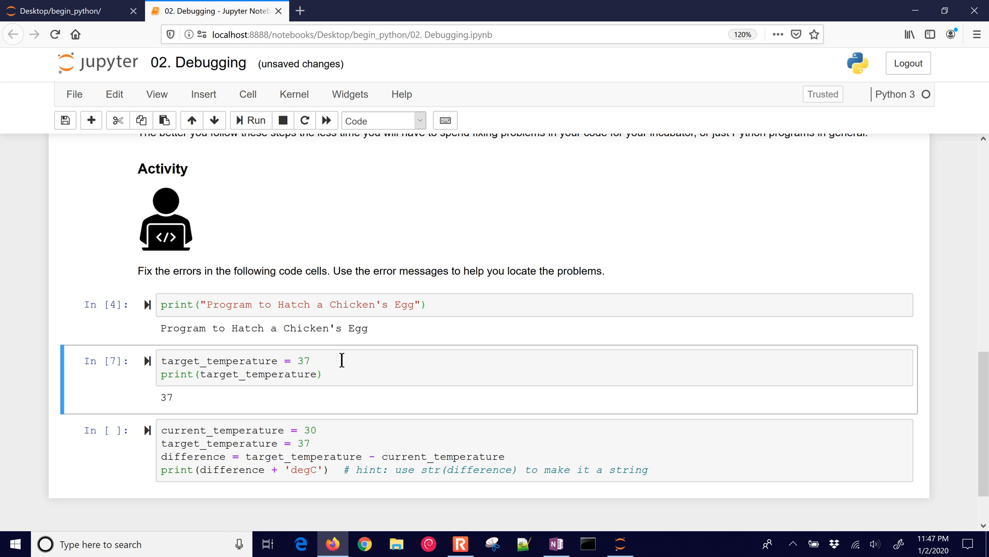
mouse_move(354, 434)
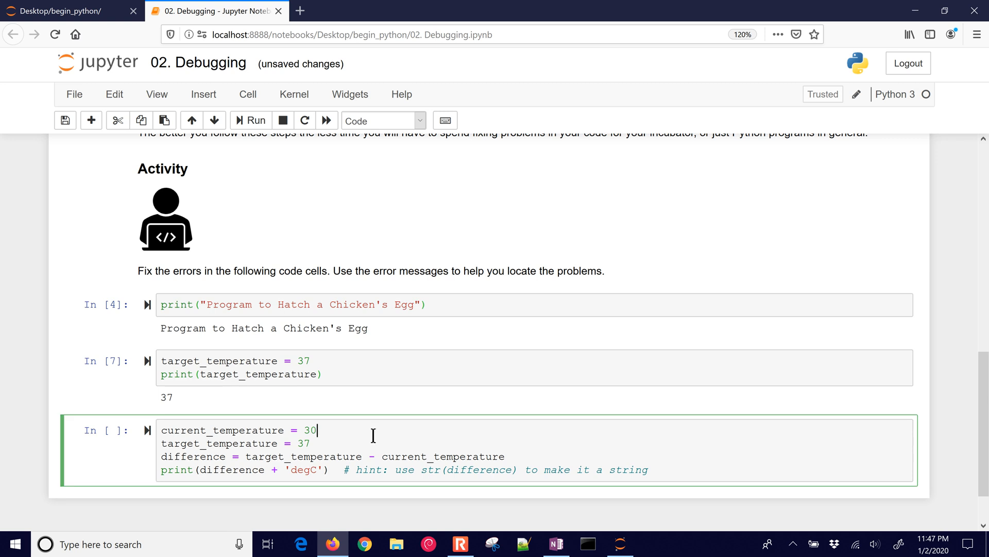
Delete the hint comment, wrap difference in str(), and rerun the third cell to get 7degC.
left_click(250, 121)
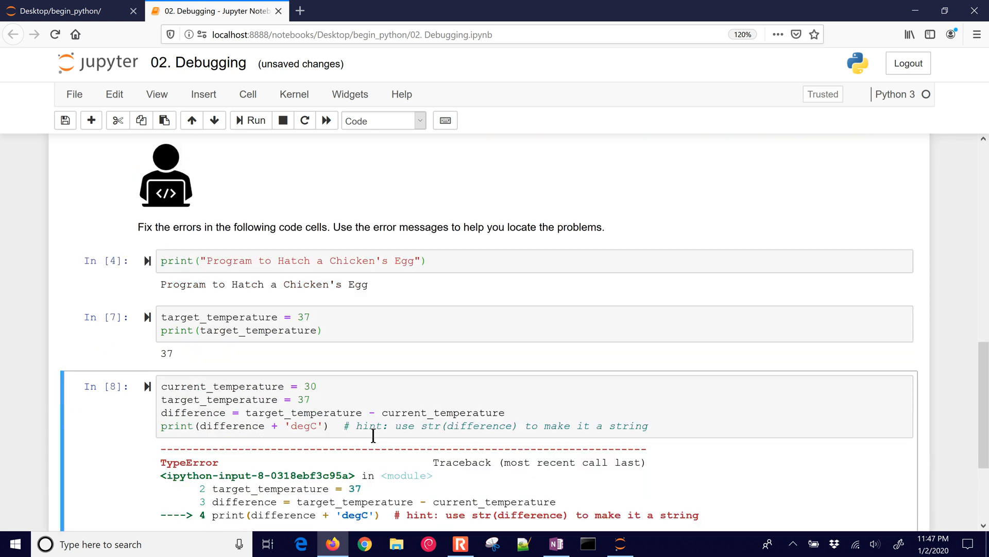
scroll("down", 3)
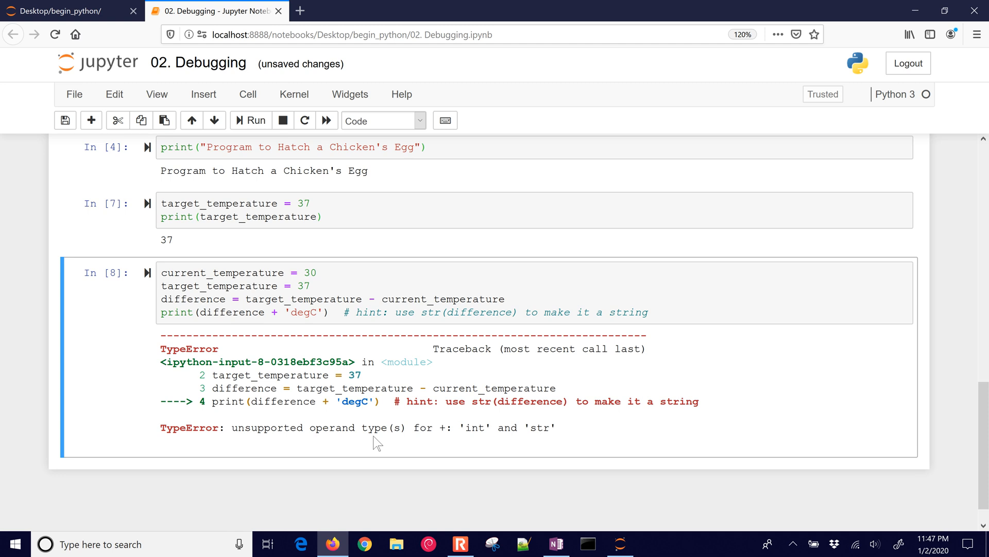
mouse_move(191, 369)
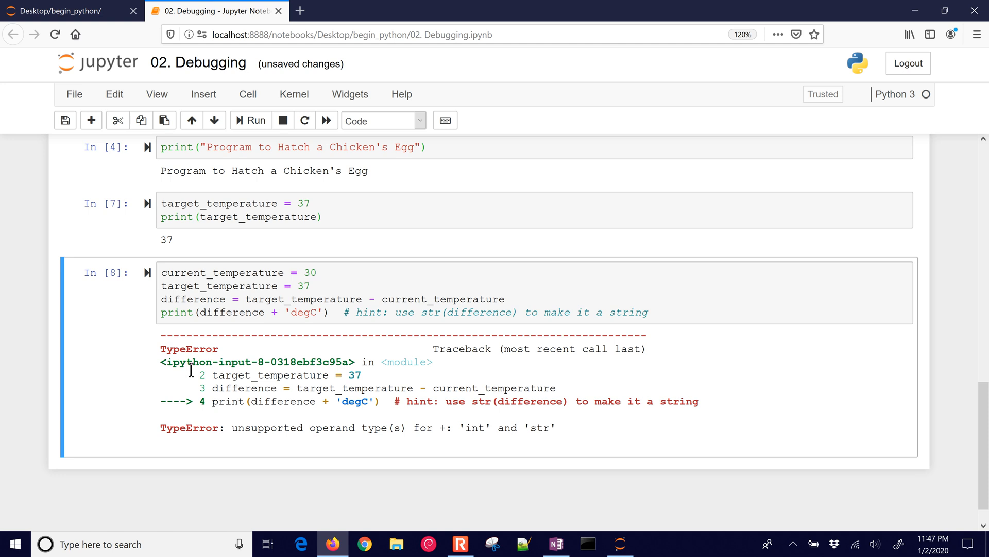
double_click(202, 362)
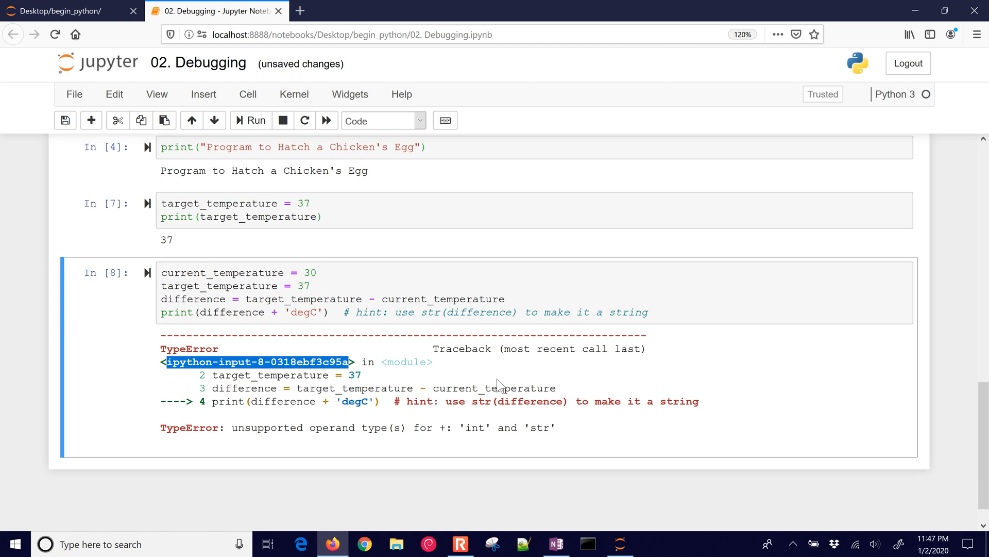
mouse_move(192, 441)
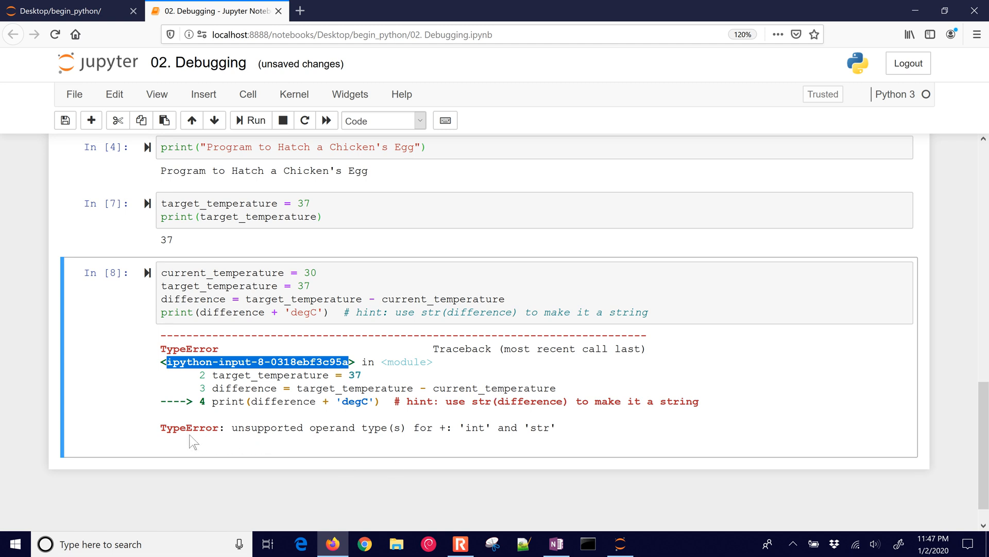
double_click(186, 428)
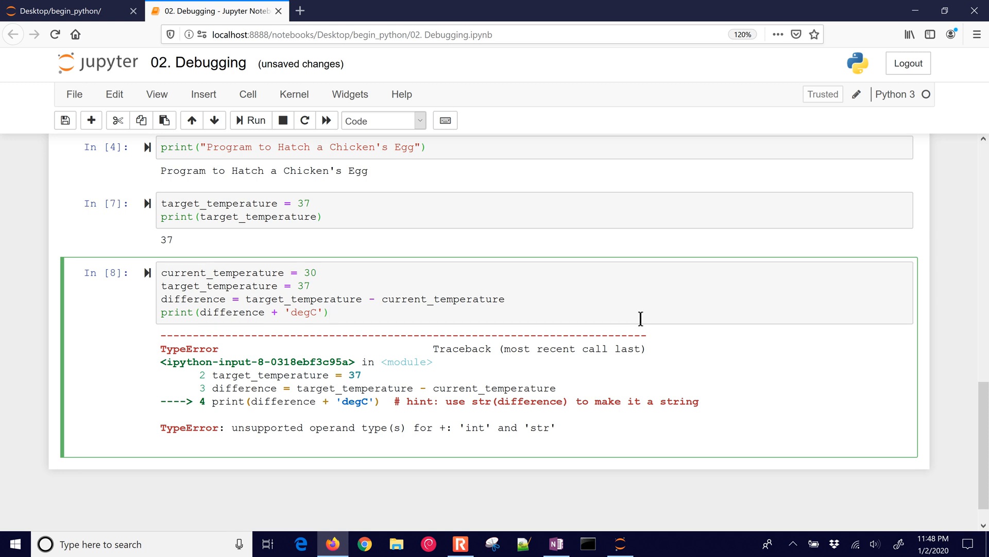
mouse_move(204, 312)
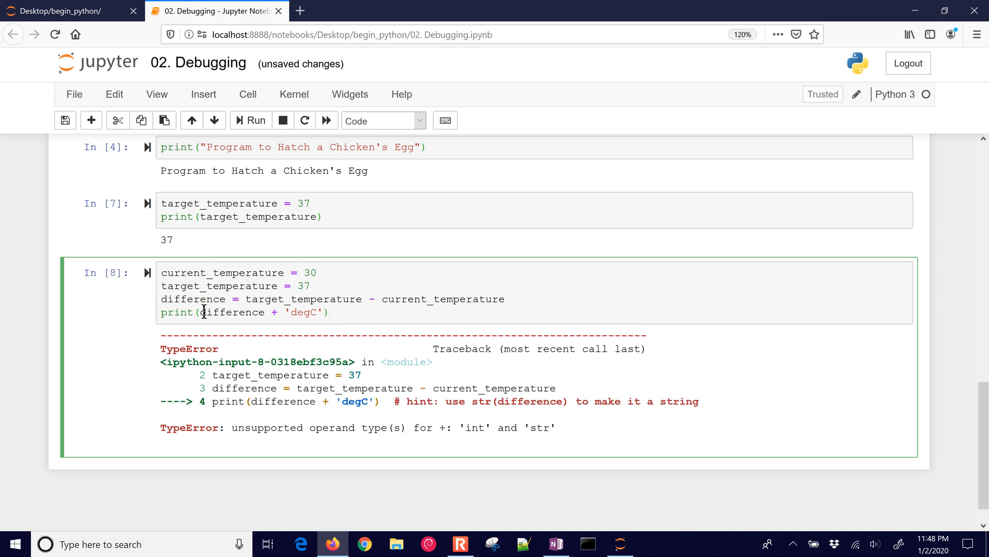
mouse_move(312, 324)
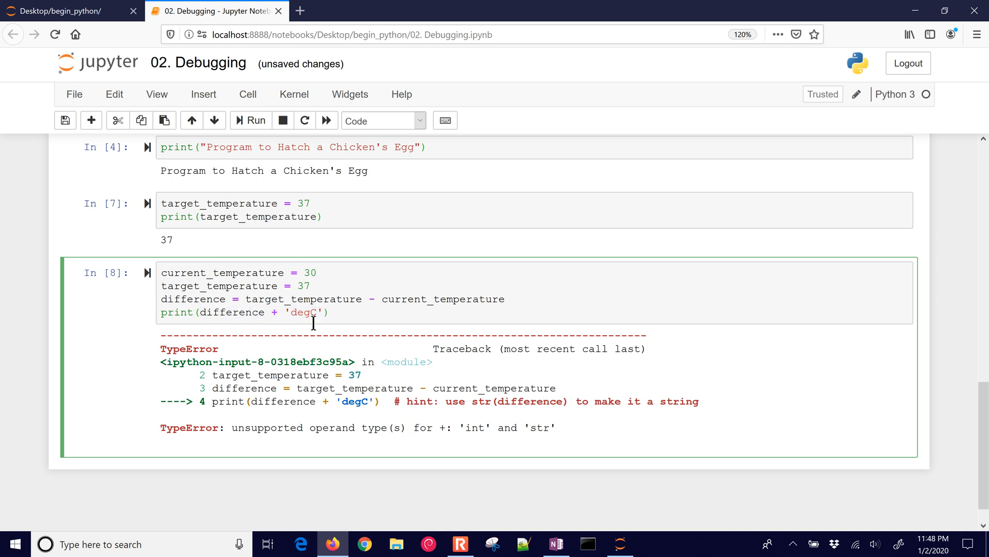
type("str(")
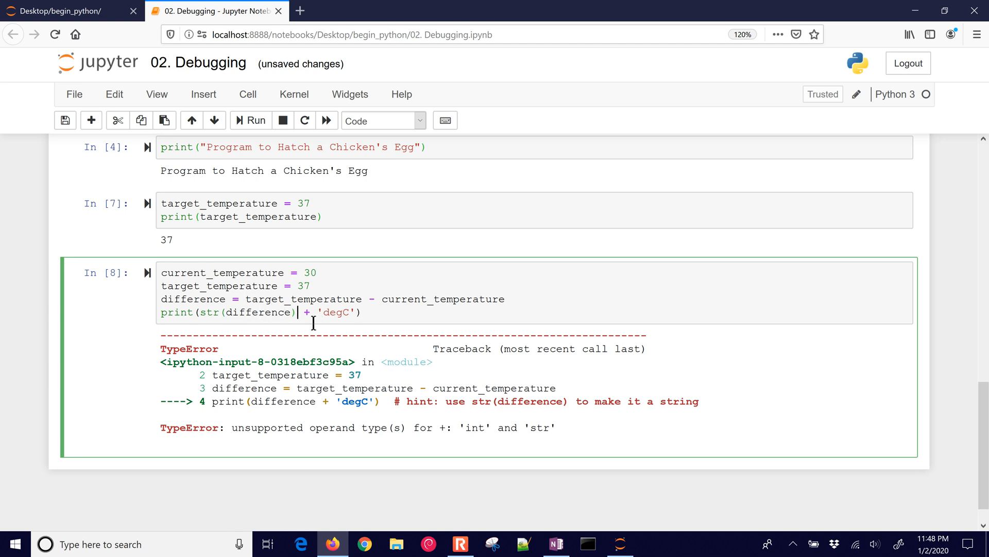
left_click(250, 121)
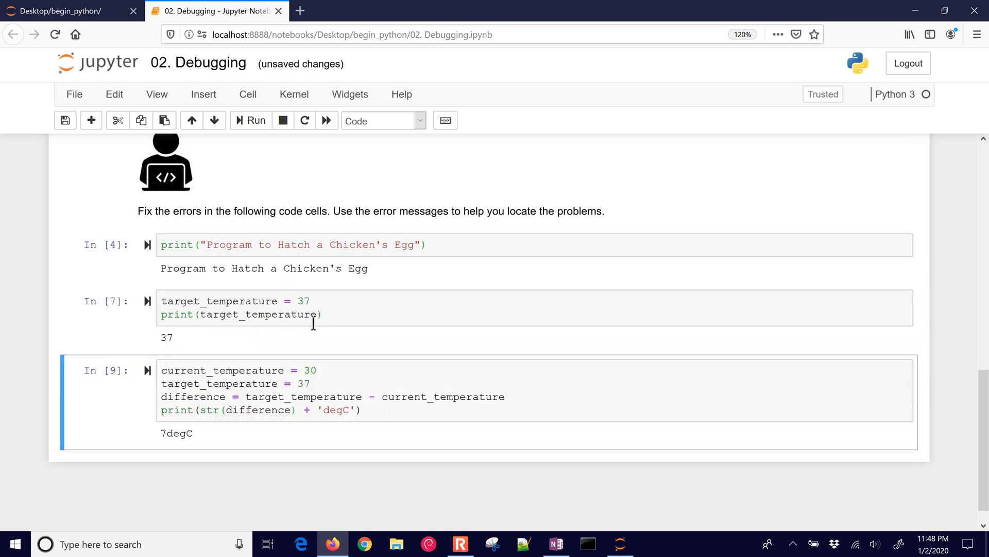
mouse_move(183, 433)
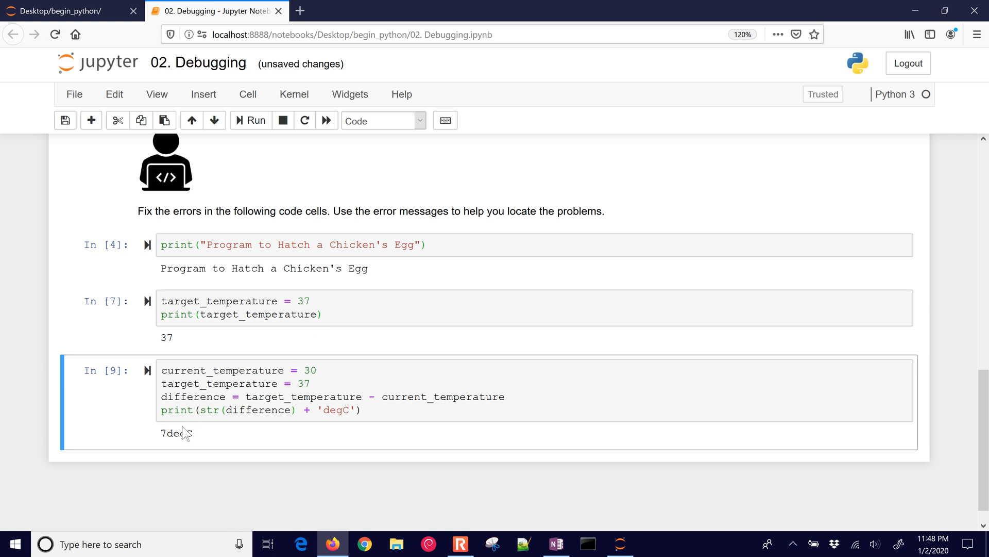
mouse_move(182, 434)
type(",")
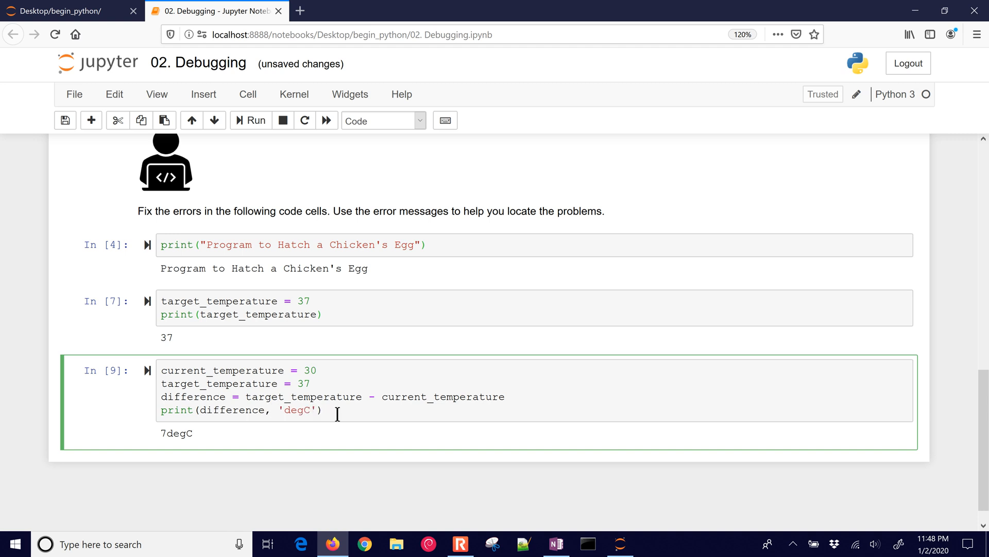
Rerun the third cell using print(difference, 'degC'), outputting 7 degC.
left_click(250, 121)
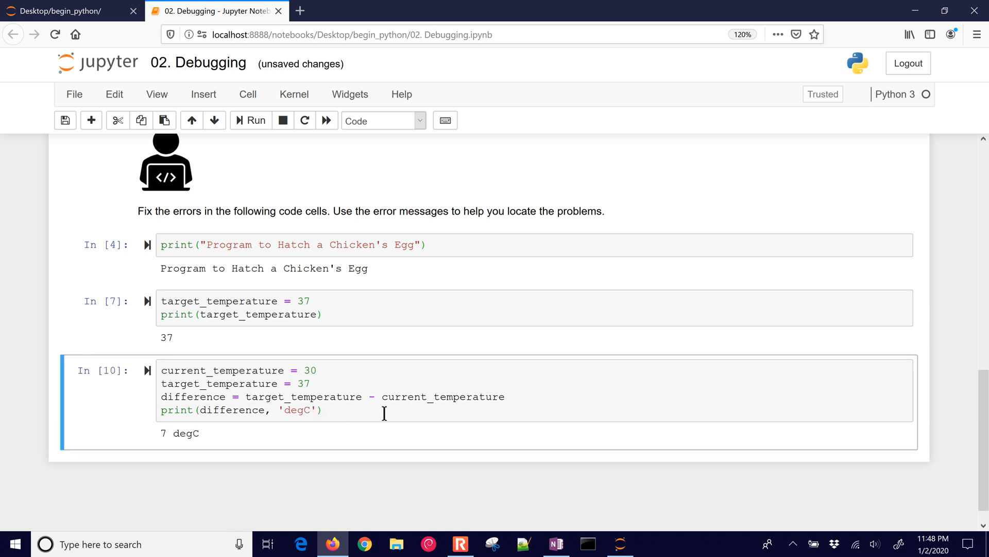
mouse_move(285, 416)
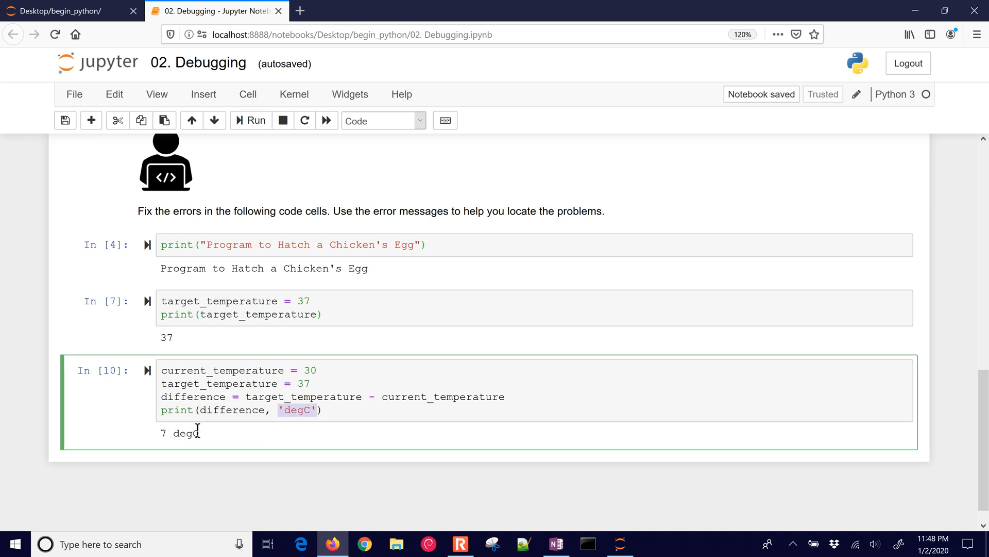
mouse_move(244, 447)
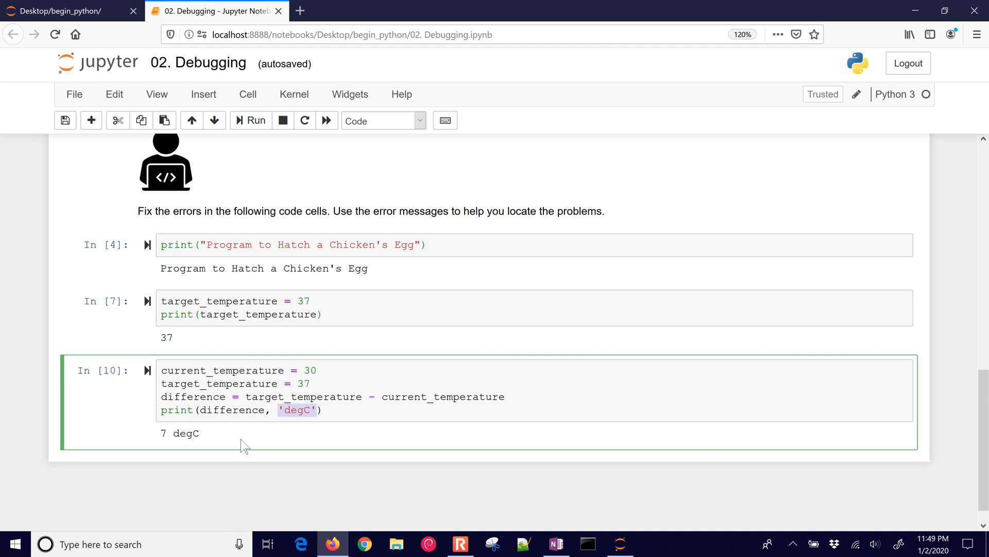
mouse_move(153, 270)
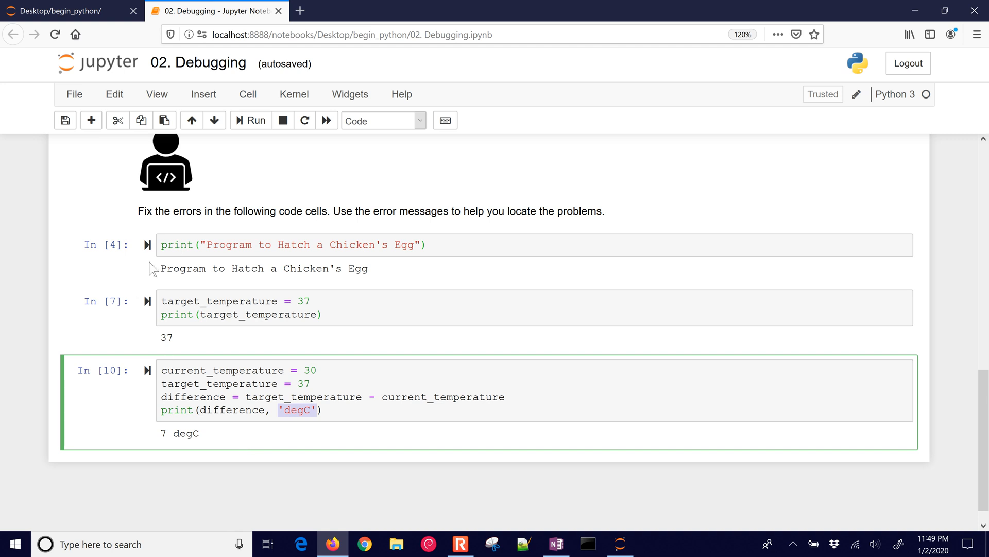
left_click(335, 244)
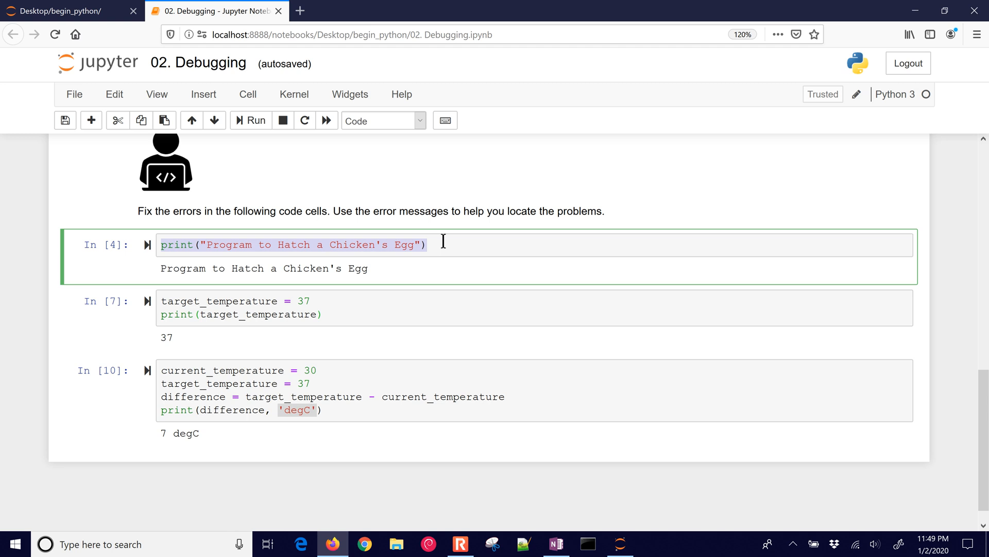
Scroll up from the Activity cells to the numbered effective-programming steps list.
scroll("up", 3)
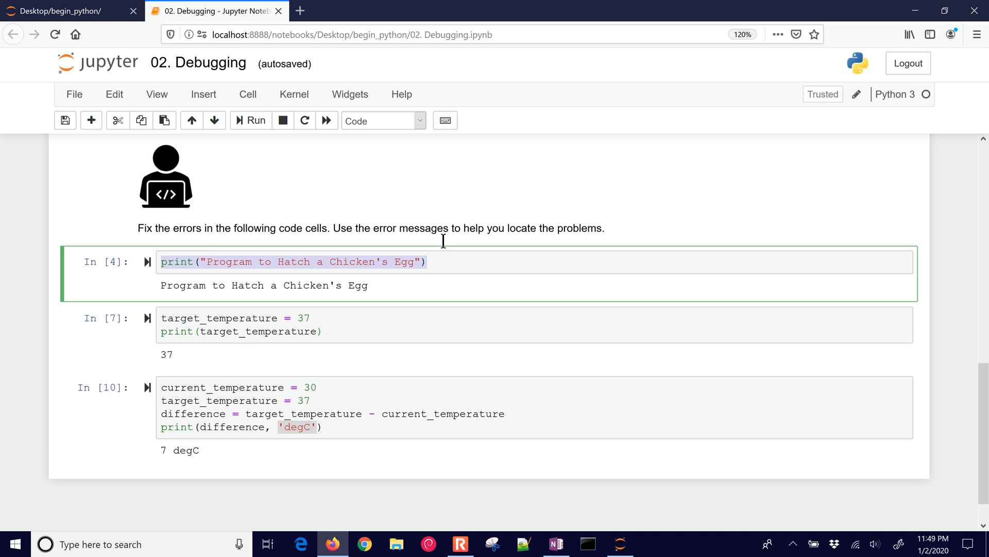
scroll("up", 3)
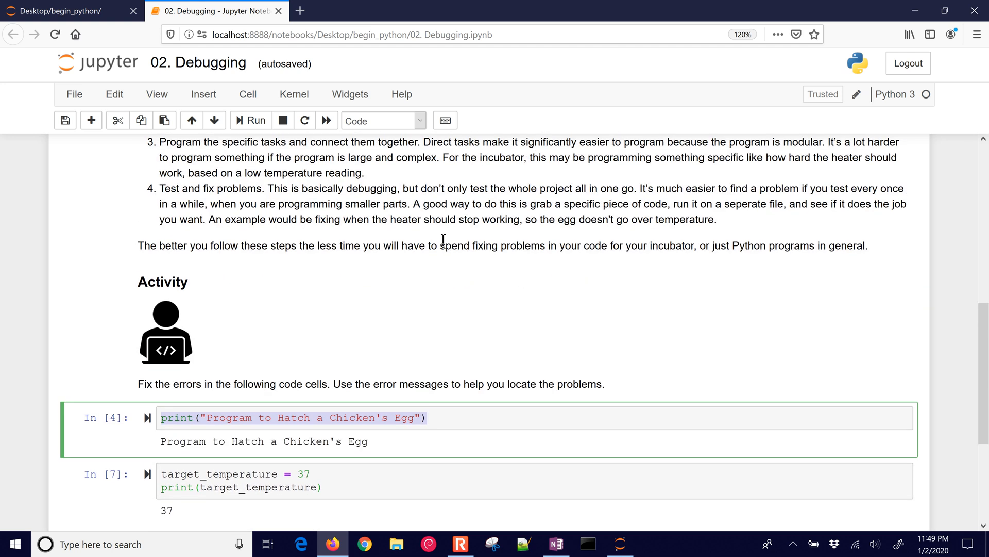
scroll("up", 3)
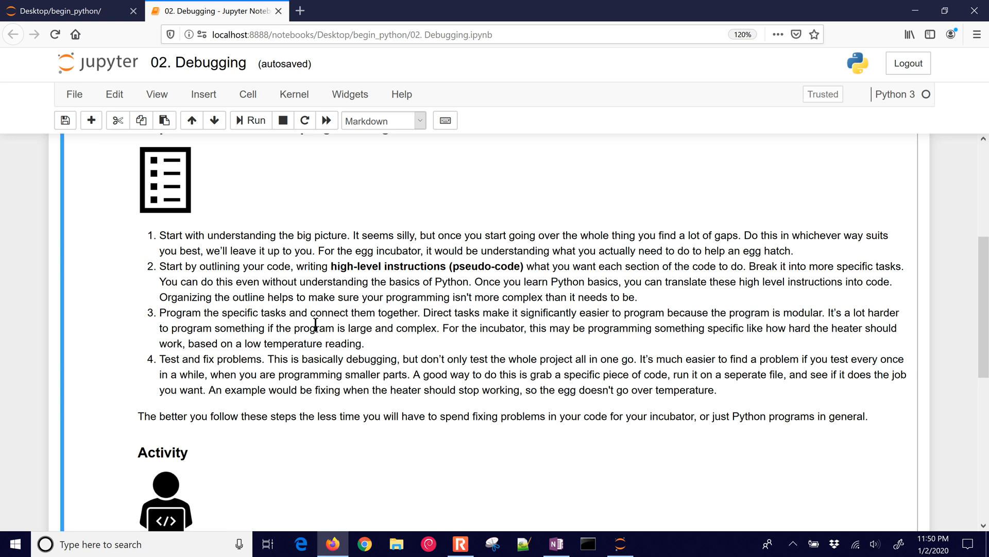
mouse_move(204, 361)
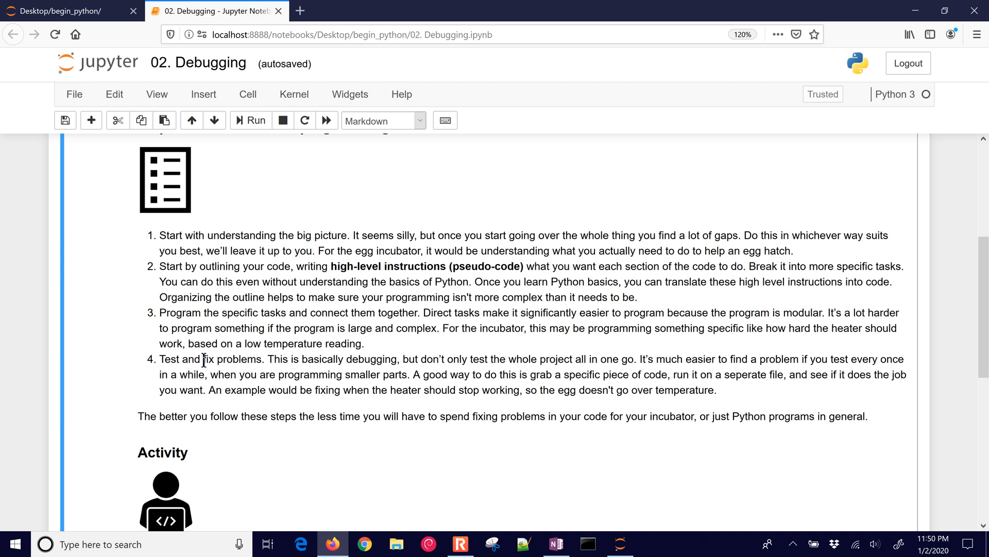
mouse_move(260, 469)
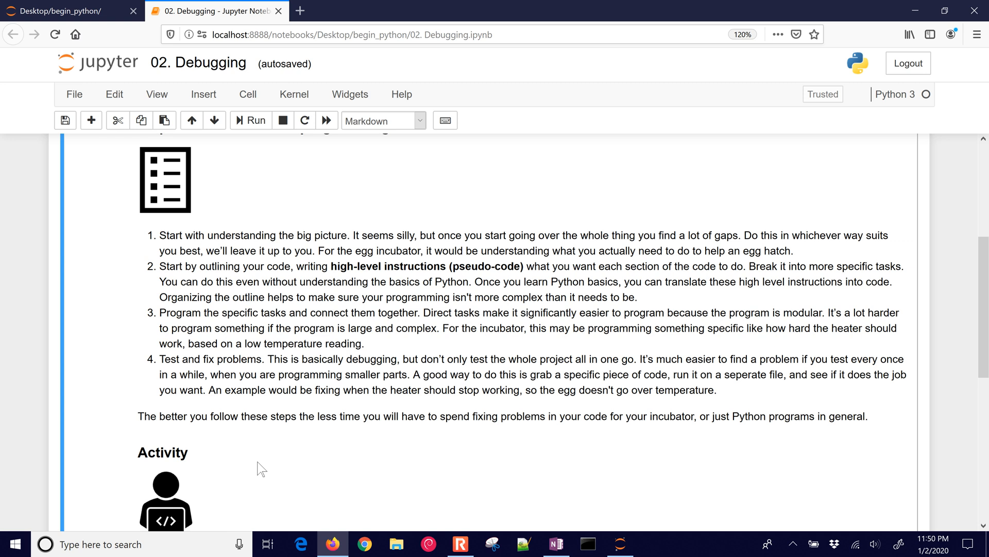